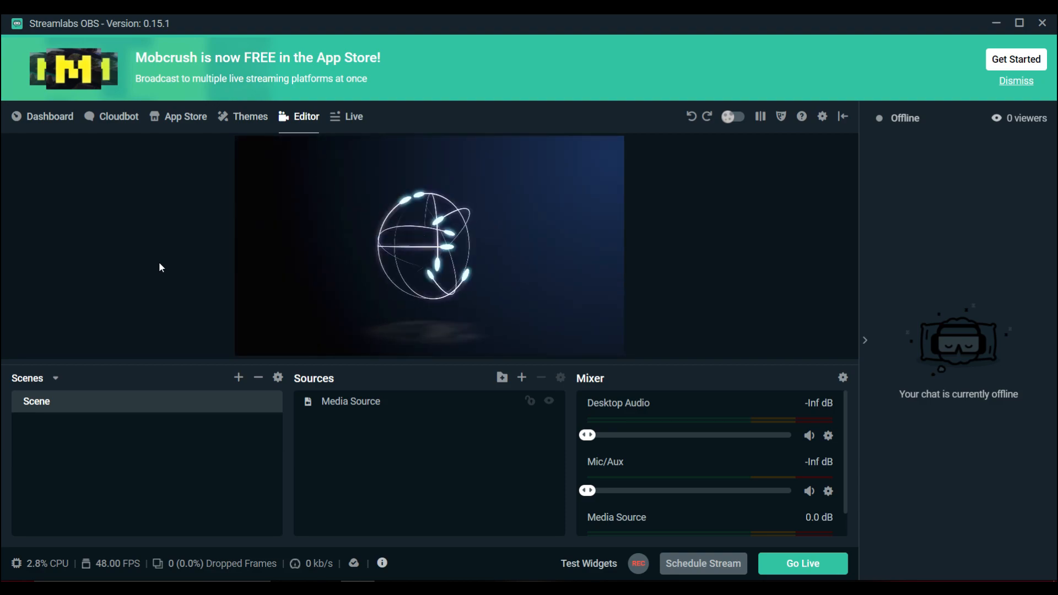
mouse_move(31, 144)
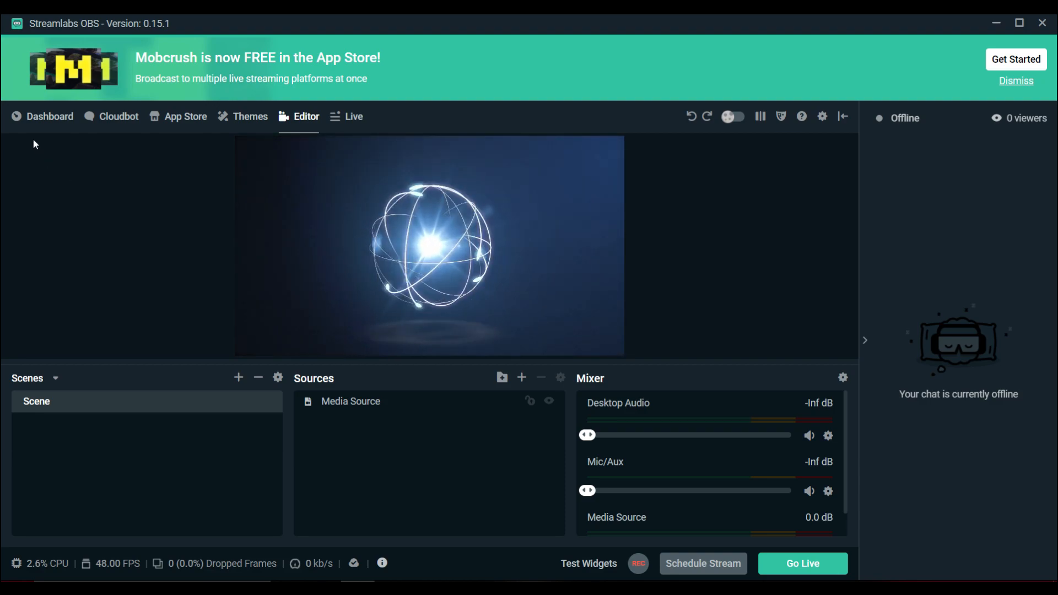
Open the Dashboard's Settings page listing PayPal and credit card donation methods
left_click(41, 117)
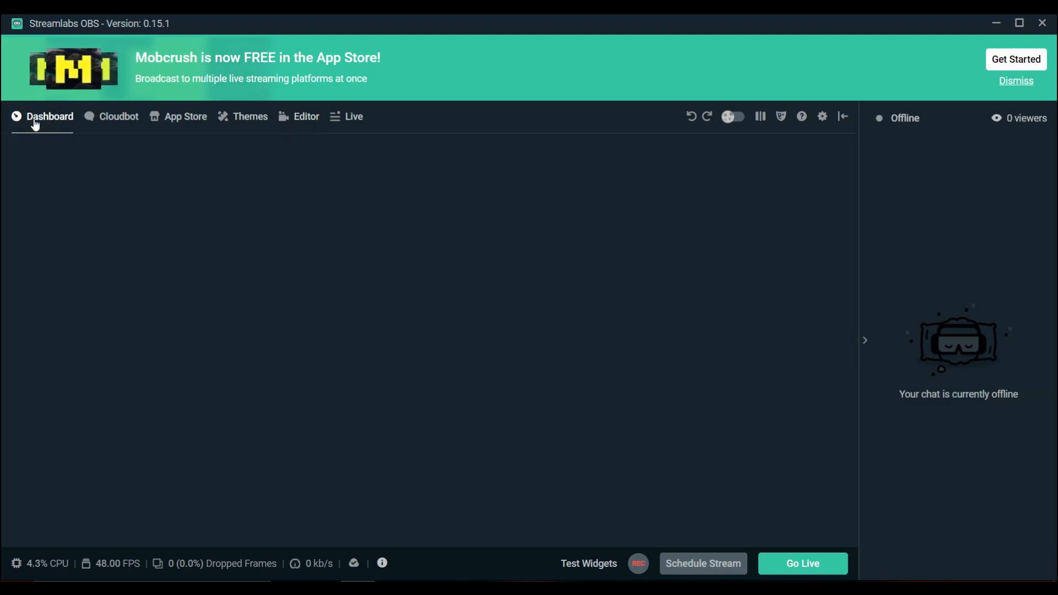
left_click(48, 116)
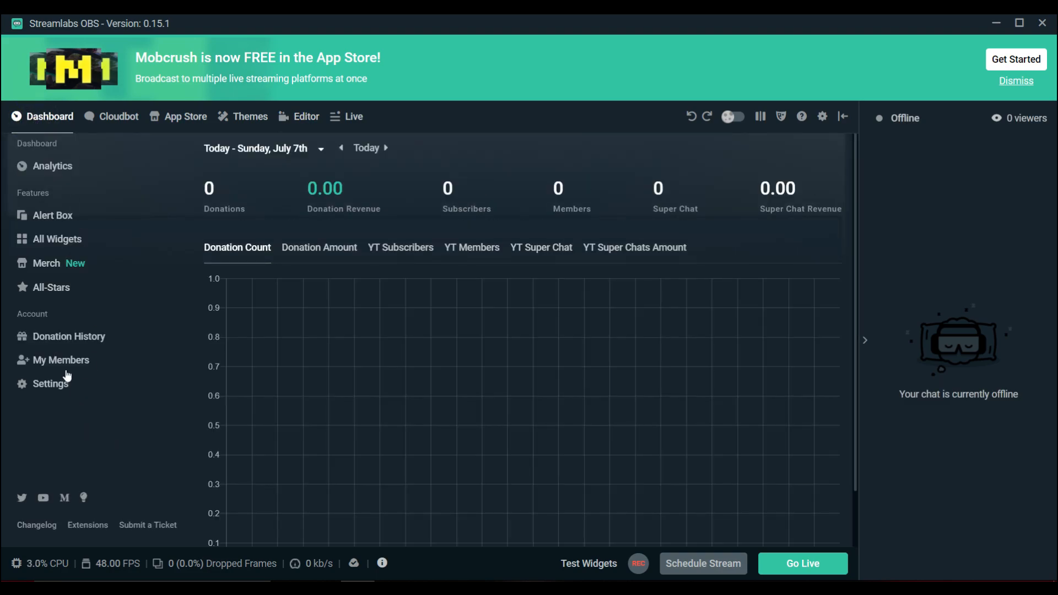
left_click(50, 383)
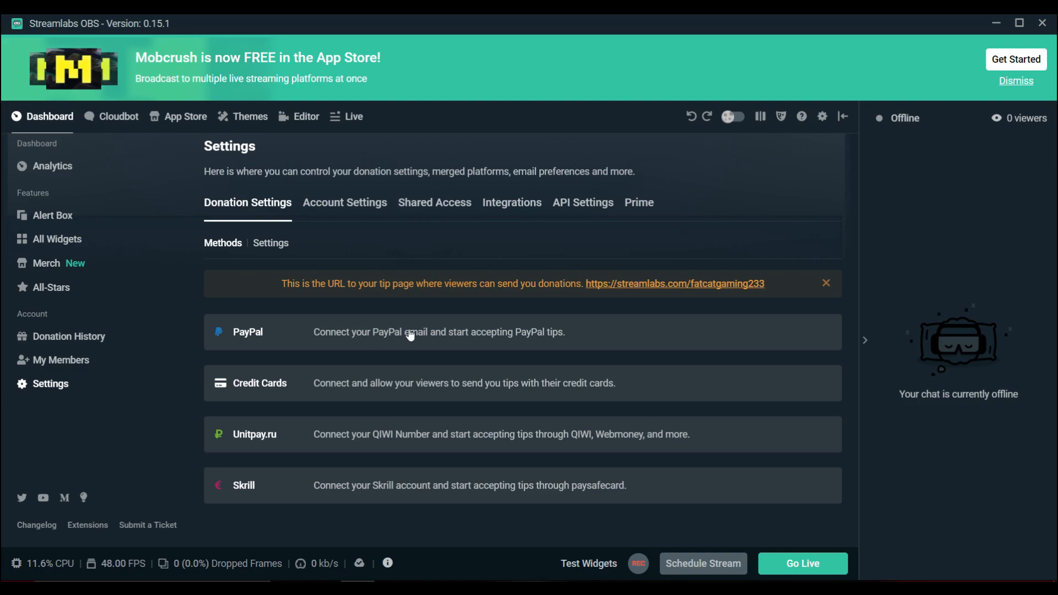
mouse_move(34, 118)
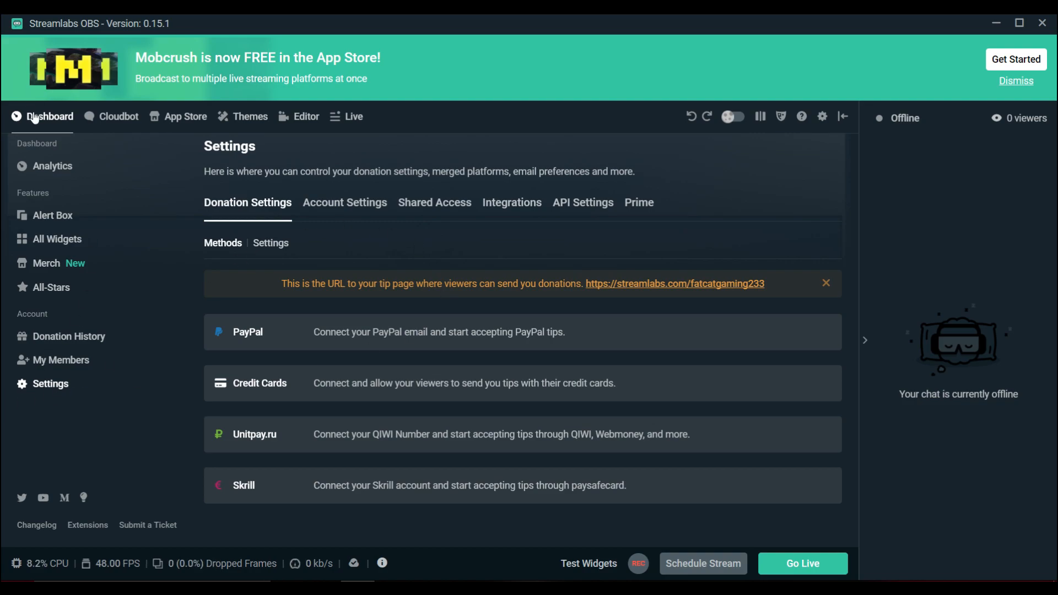
left_click(344, 202)
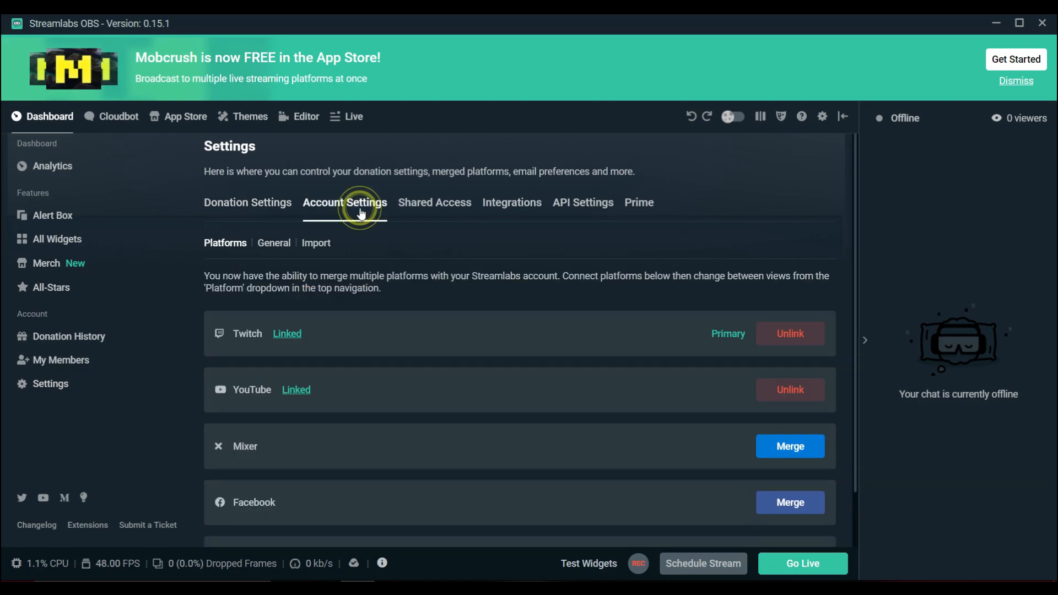
scroll("down", 3)
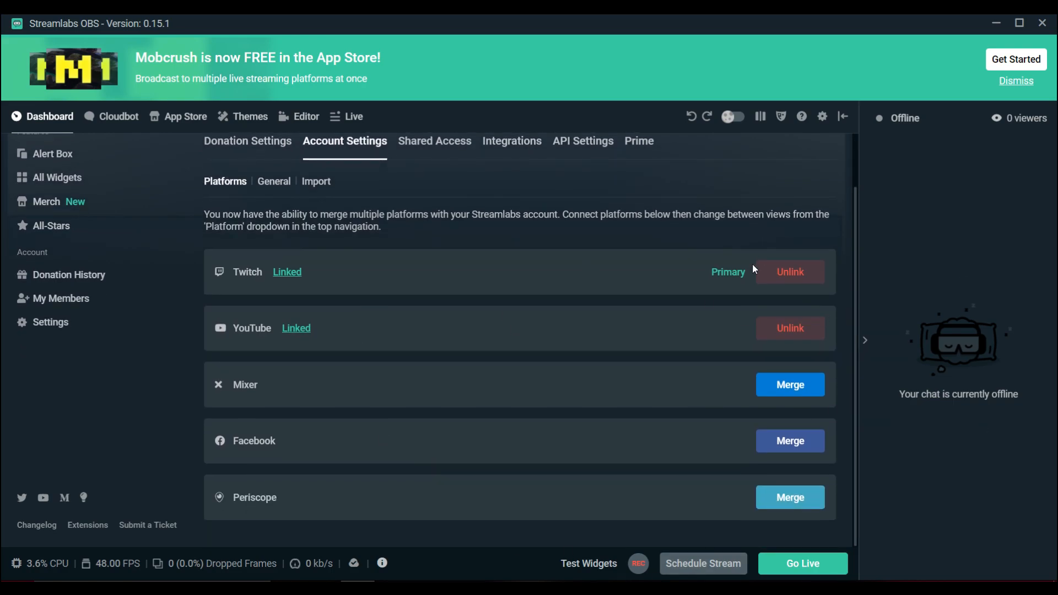
mouse_move(518, 196)
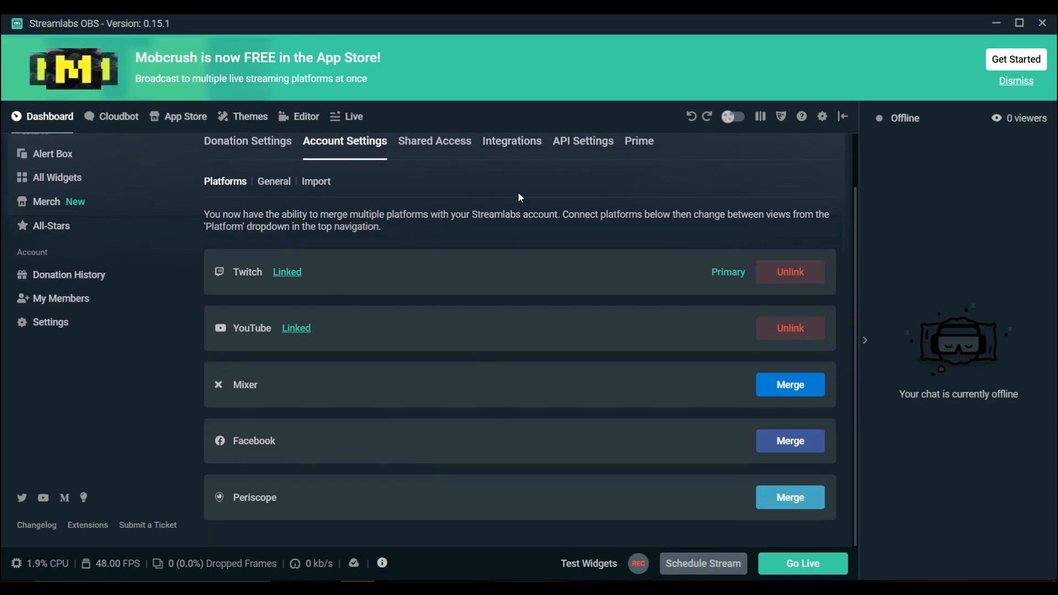
mouse_move(780, 313)
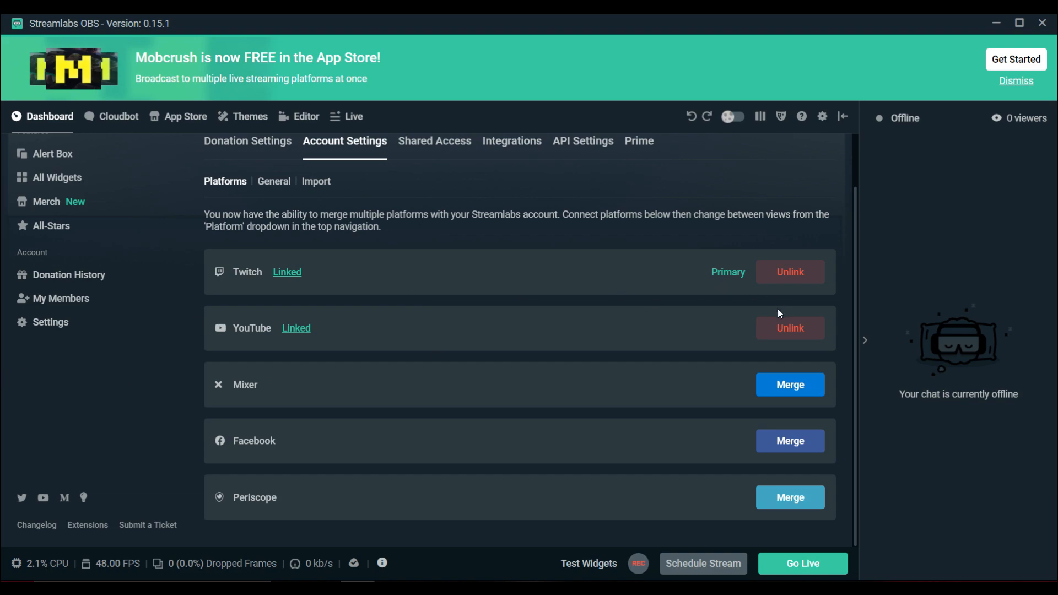
mouse_move(225, 277)
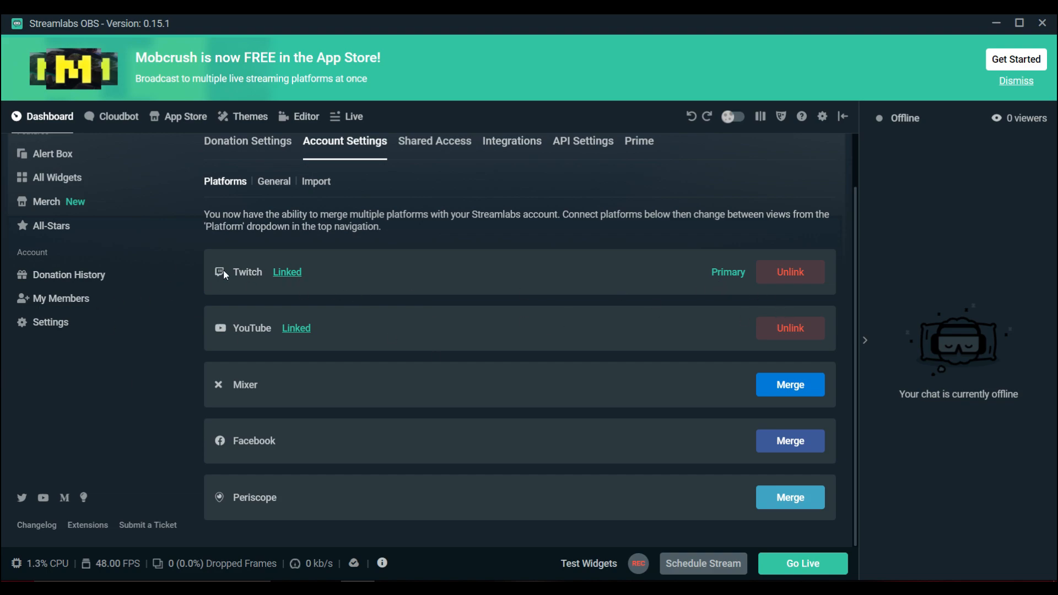
mouse_move(687, 381)
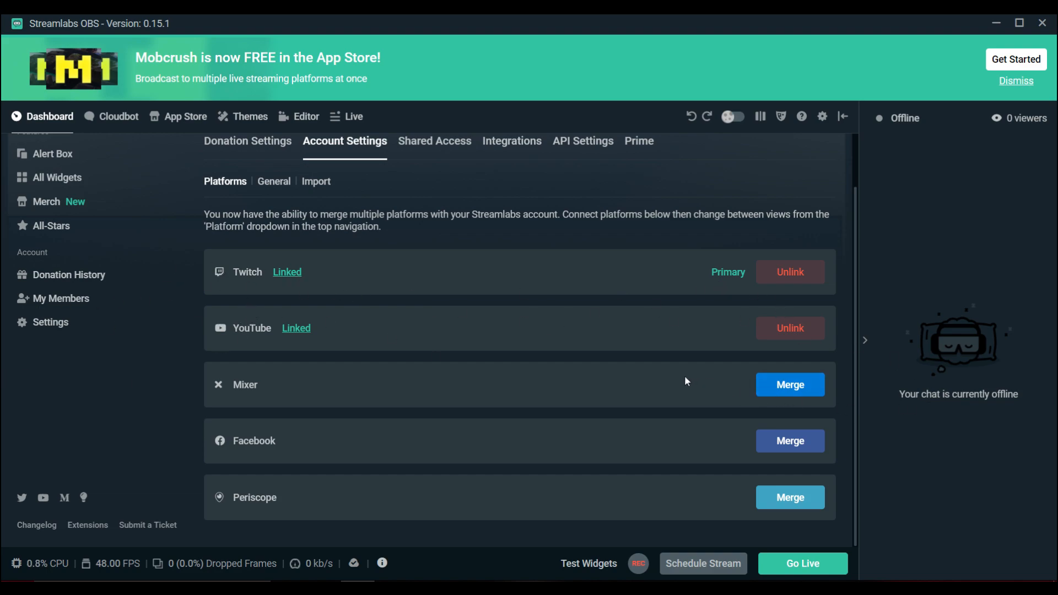
mouse_move(454, 395)
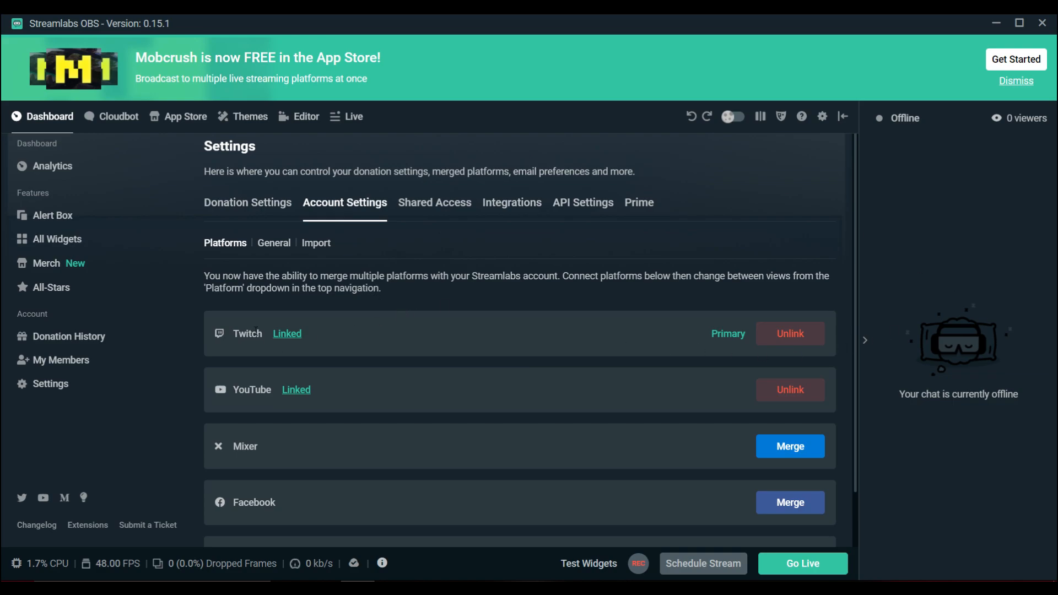
scroll("down", 3)
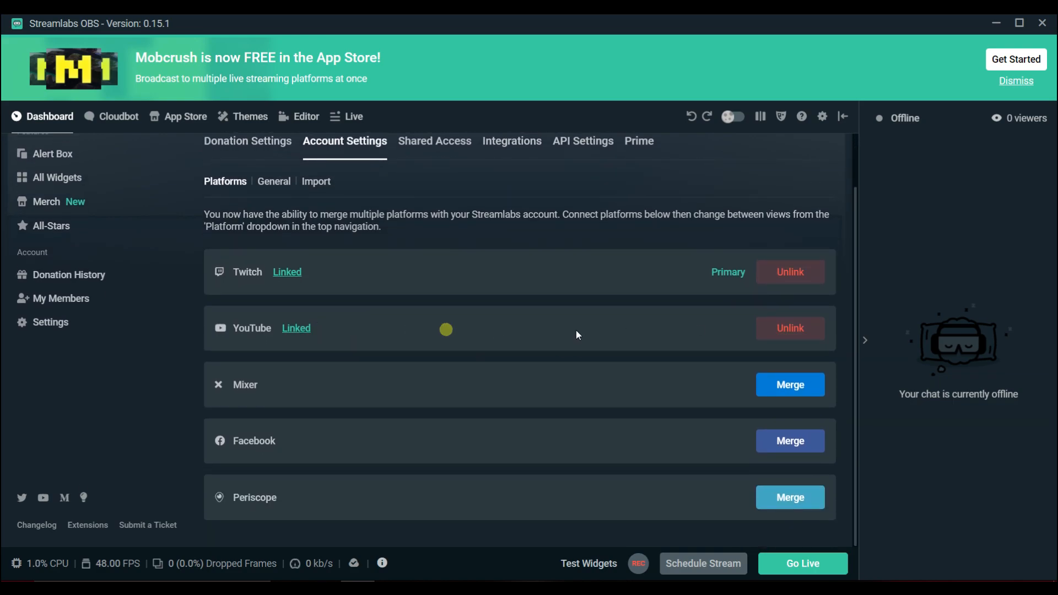
left_click(50, 322)
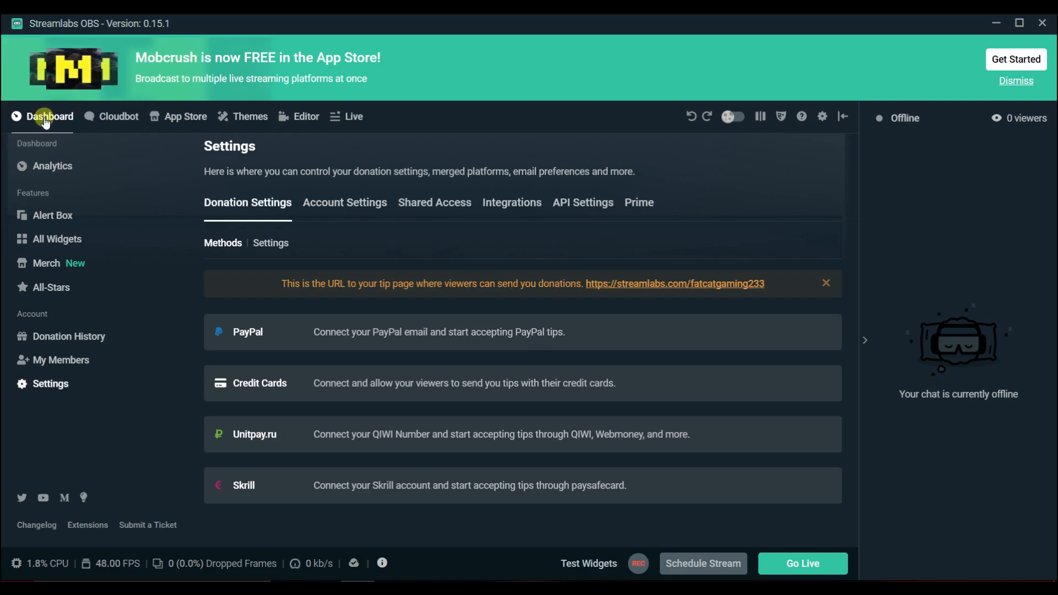
mouse_move(303, 114)
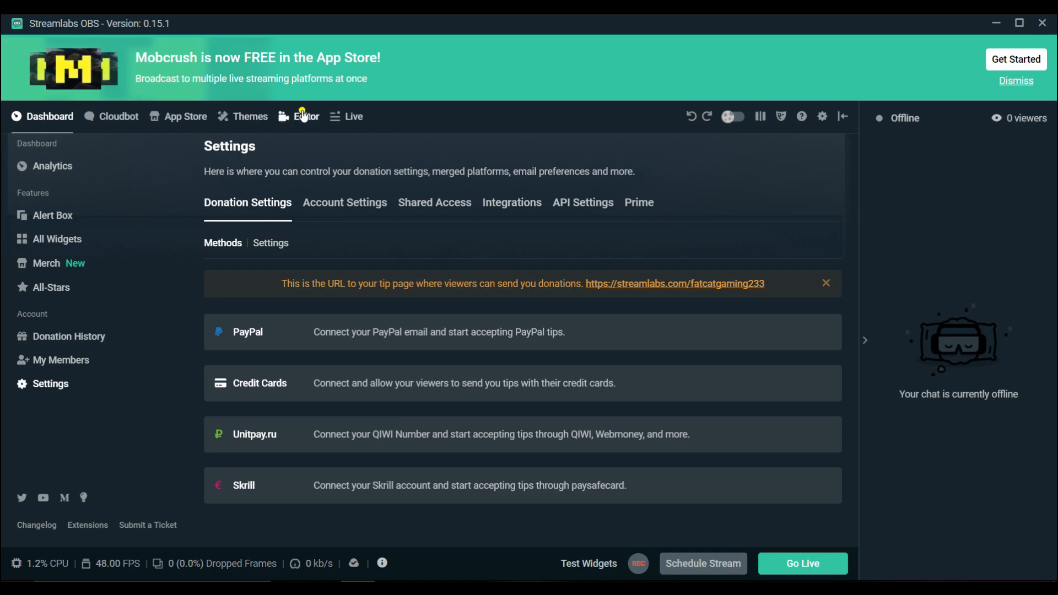
Return to the Editor and go live with title and description 'test'
left_click(307, 117)
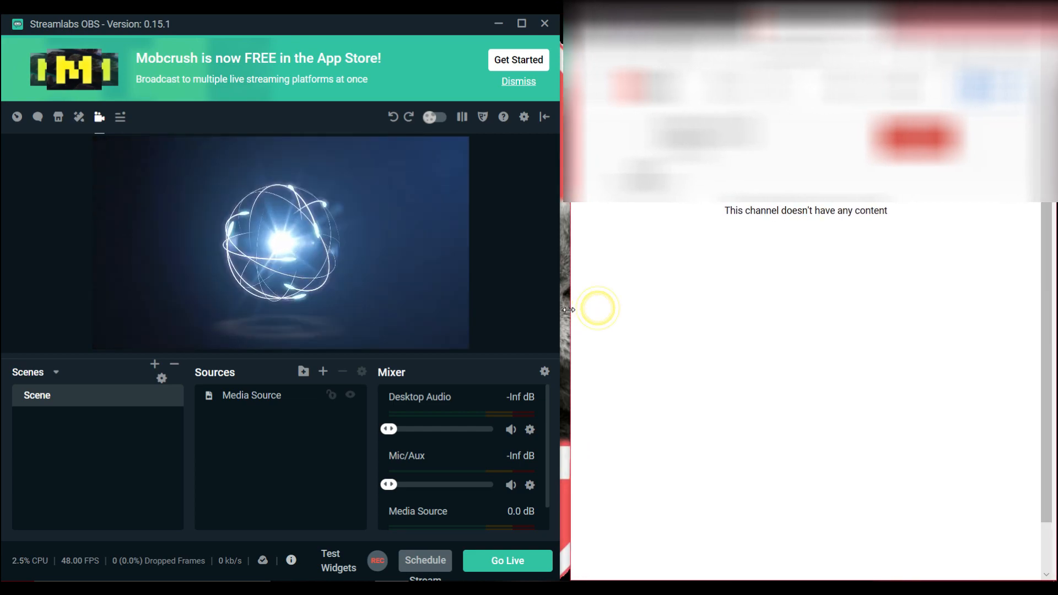
left_click(507, 560)
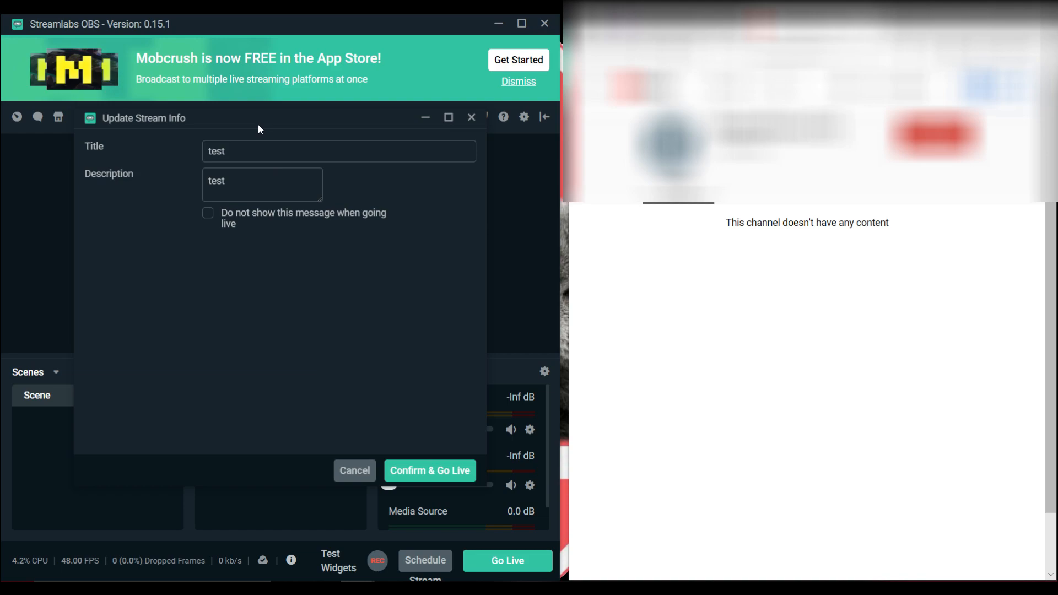
left_click(430, 471)
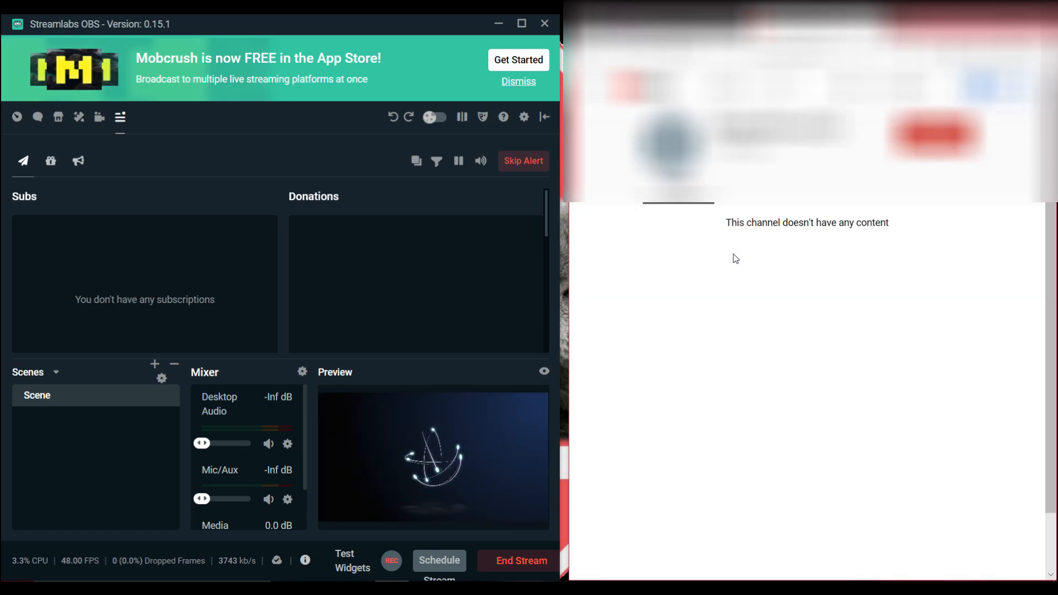
mouse_move(731, 324)
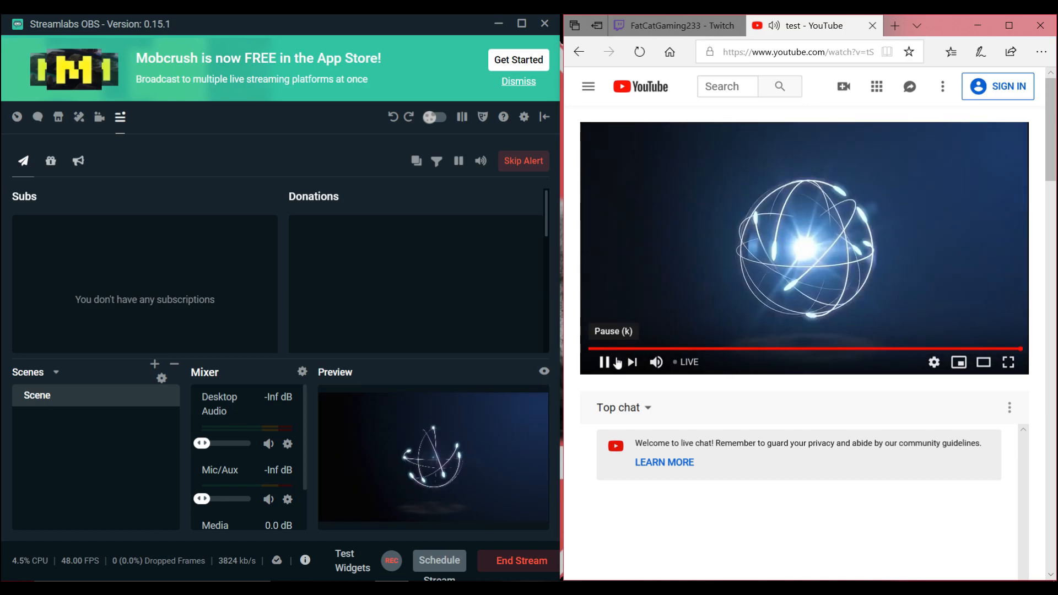
Pause and resume the YouTube live playback in Edge, then end the stream
left_click(604, 362)
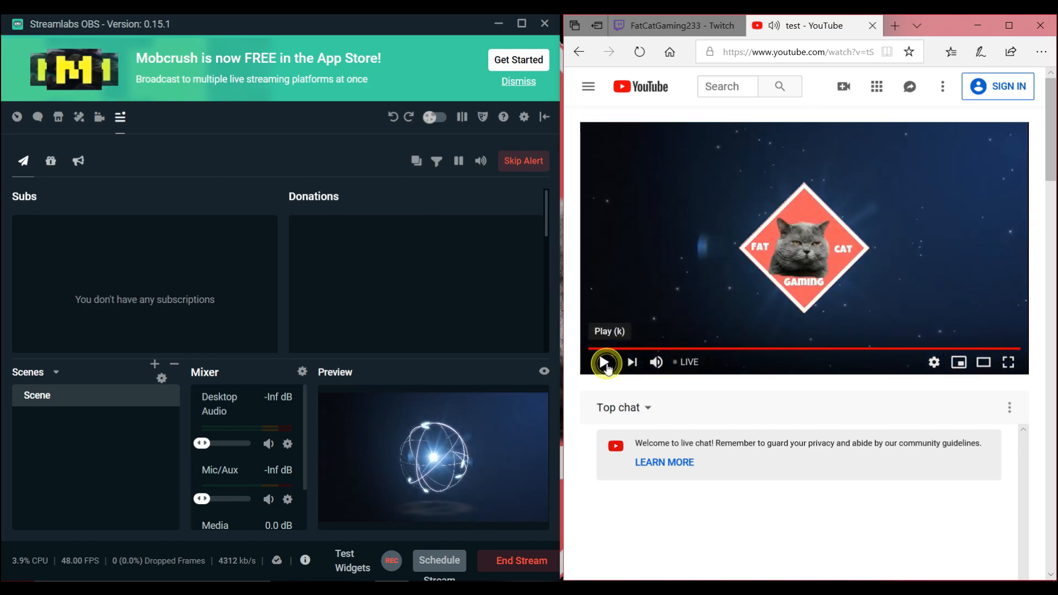
left_click(604, 363)
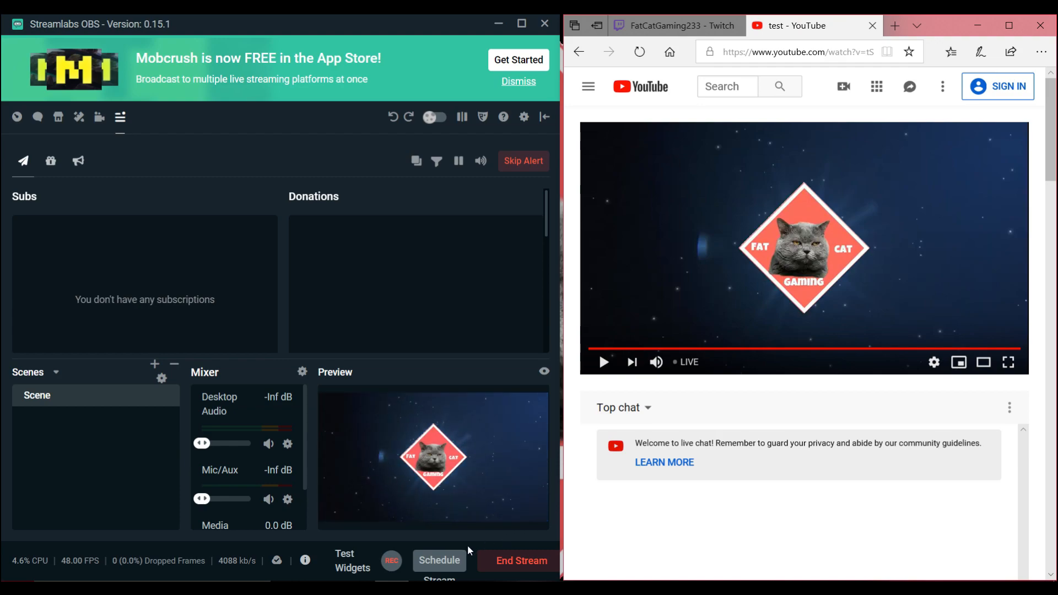
left_click(521, 561)
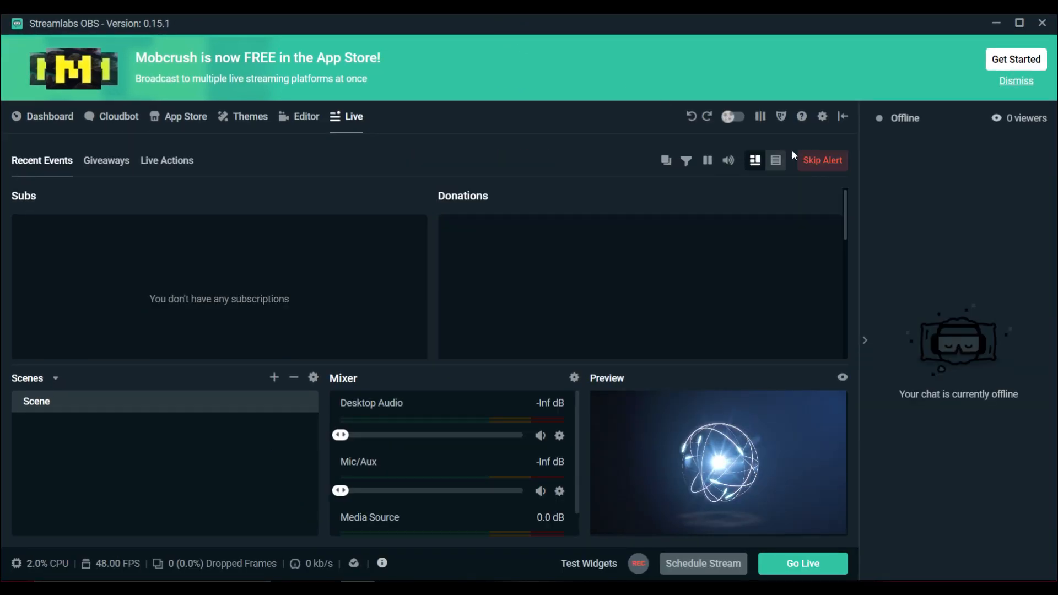
Log out of the current Streamlabs account, confirming with OK
left_click(843, 117)
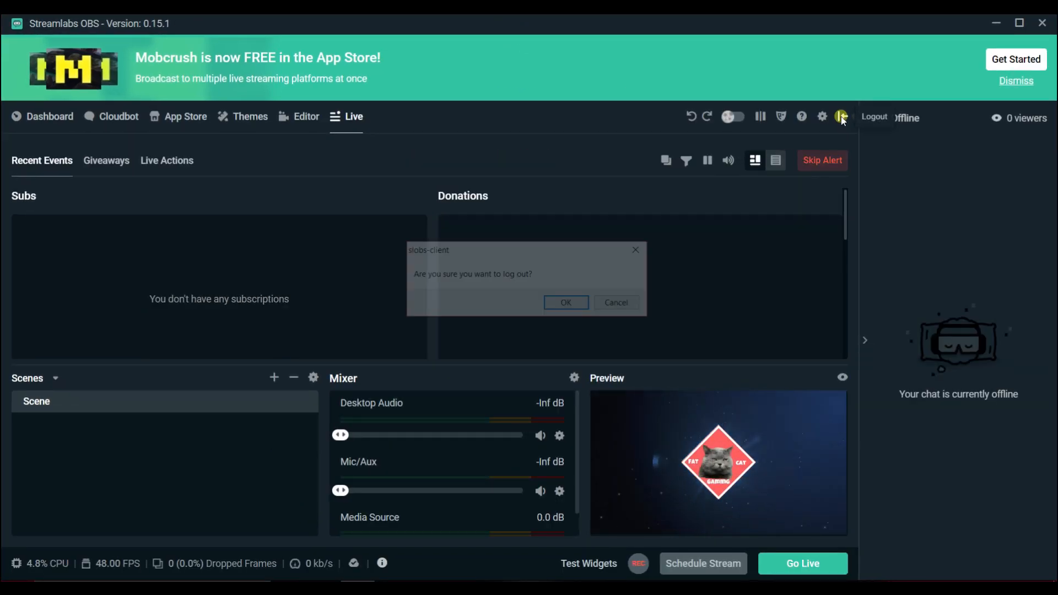
left_click(566, 302)
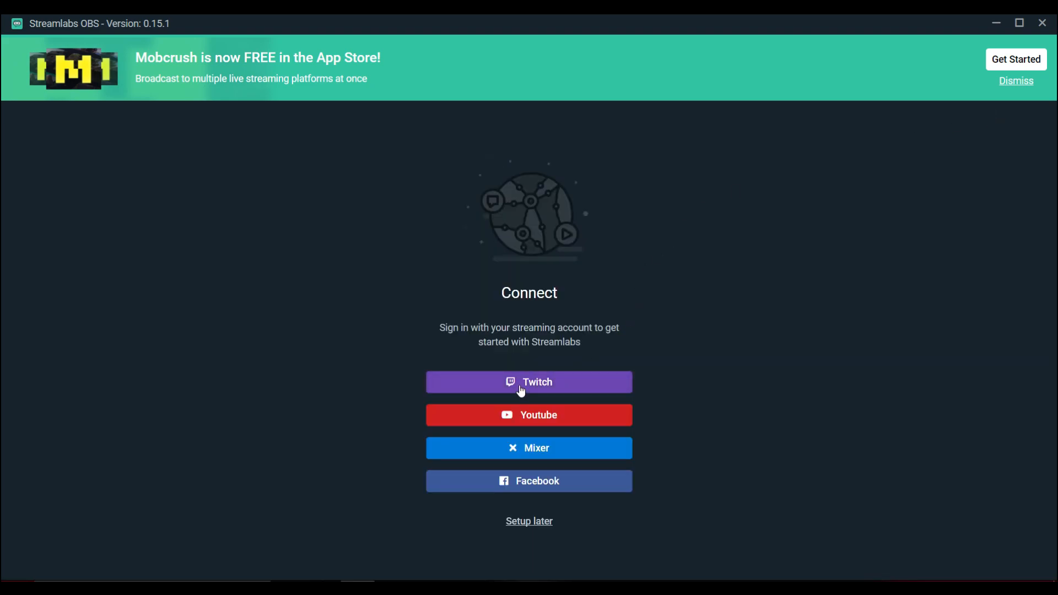
Log in to Twitch with username and password, correcting a username typo
left_click(530, 382)
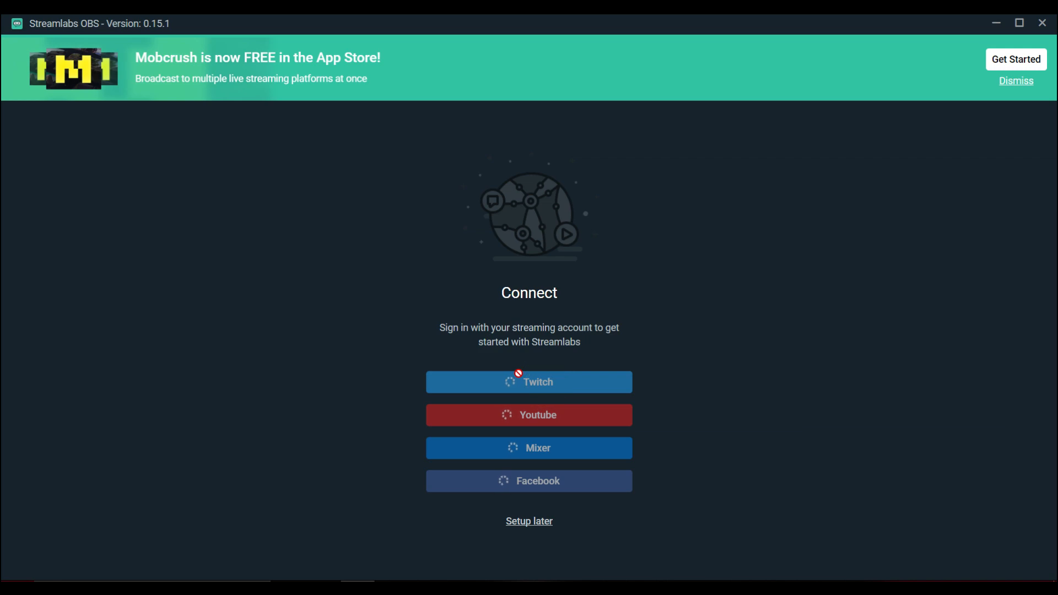
left_click(530, 382)
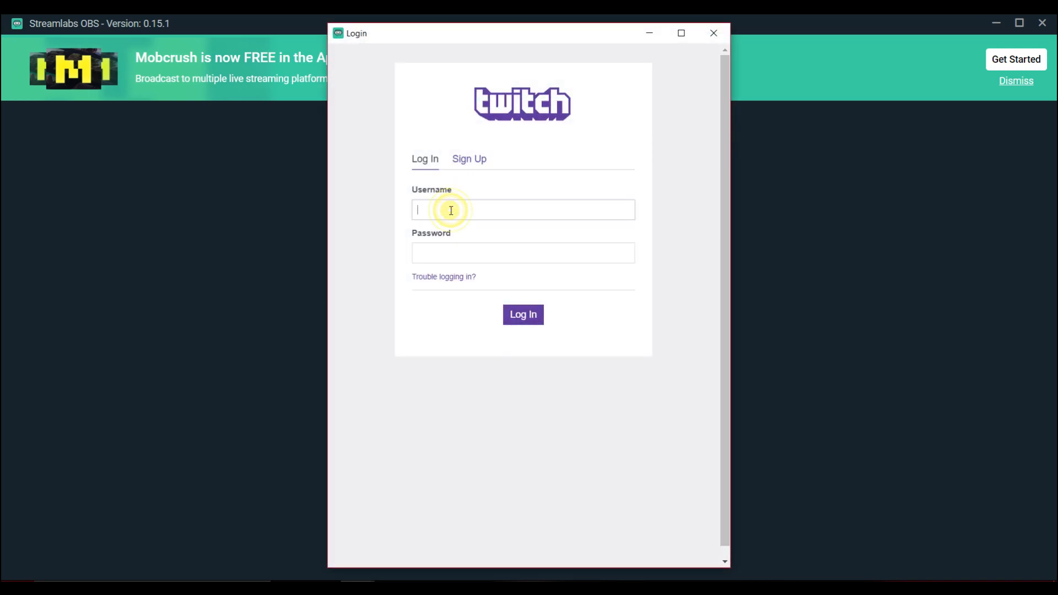
type("F")
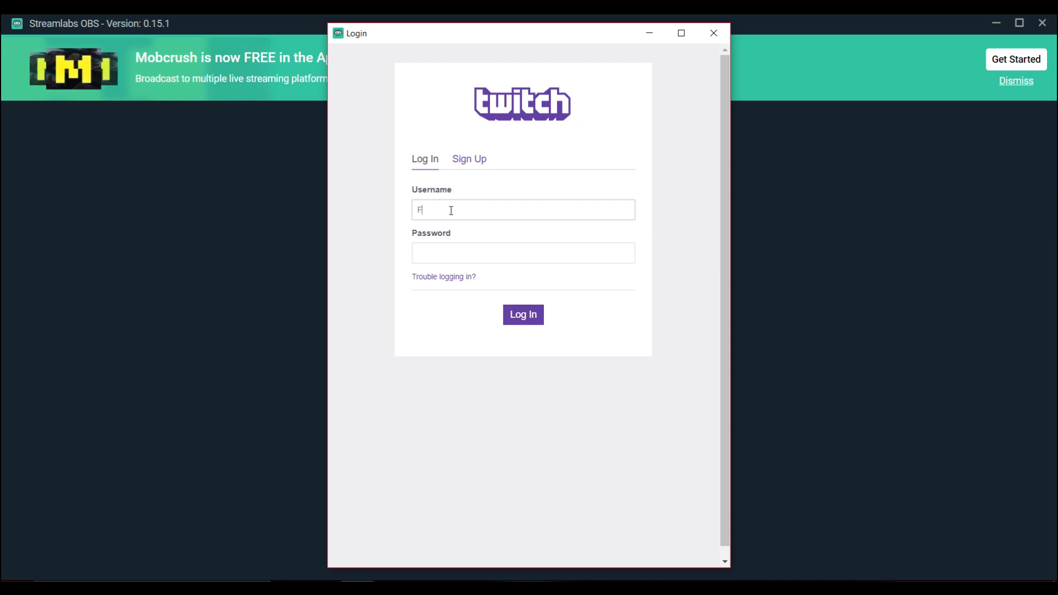
type("atfa")
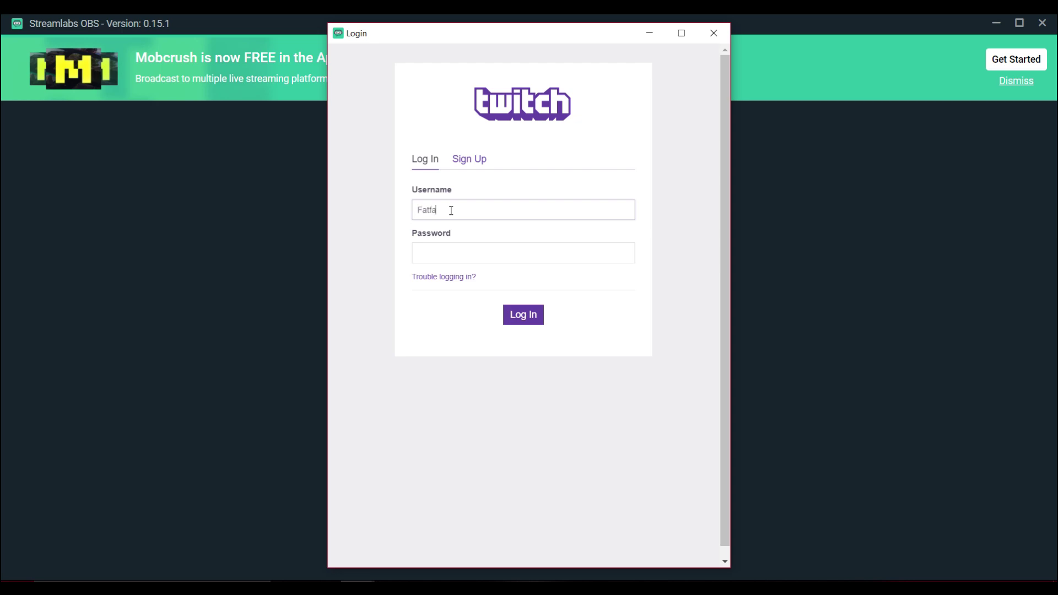
key("Backspace")
type("catgaming")
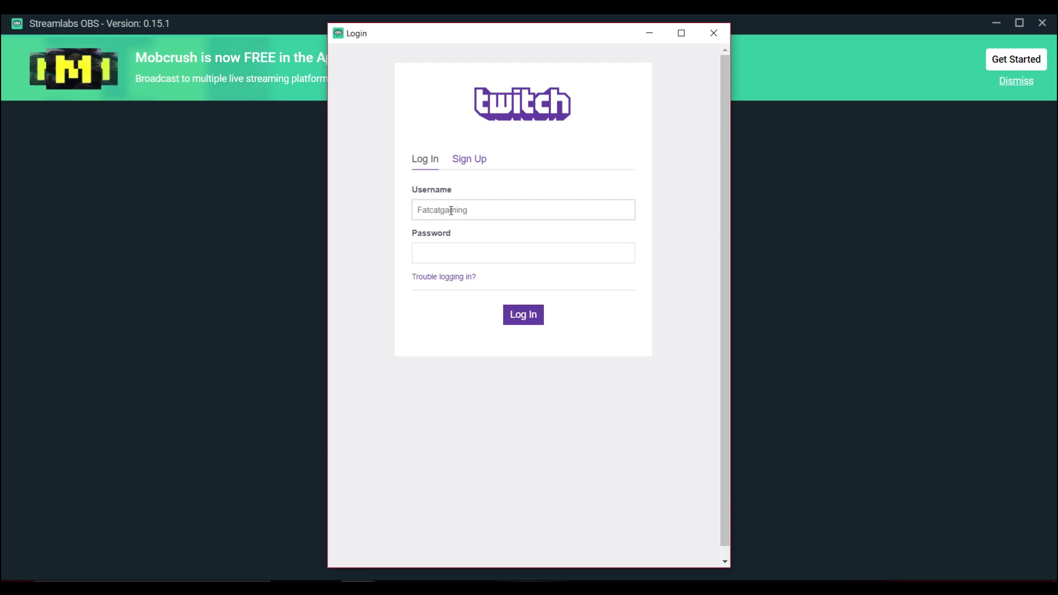
type("233")
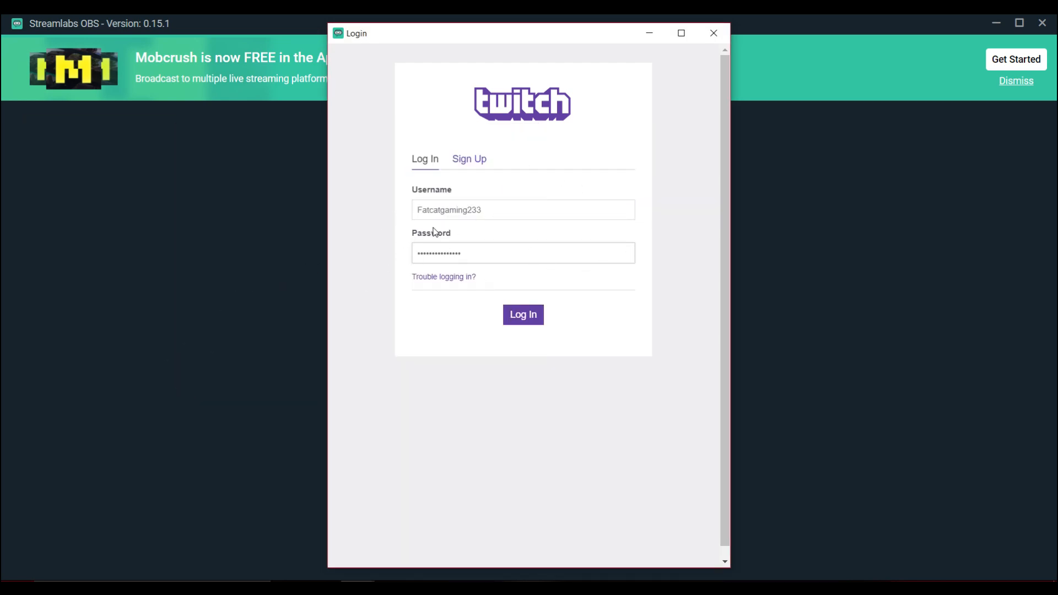
left_click(523, 315)
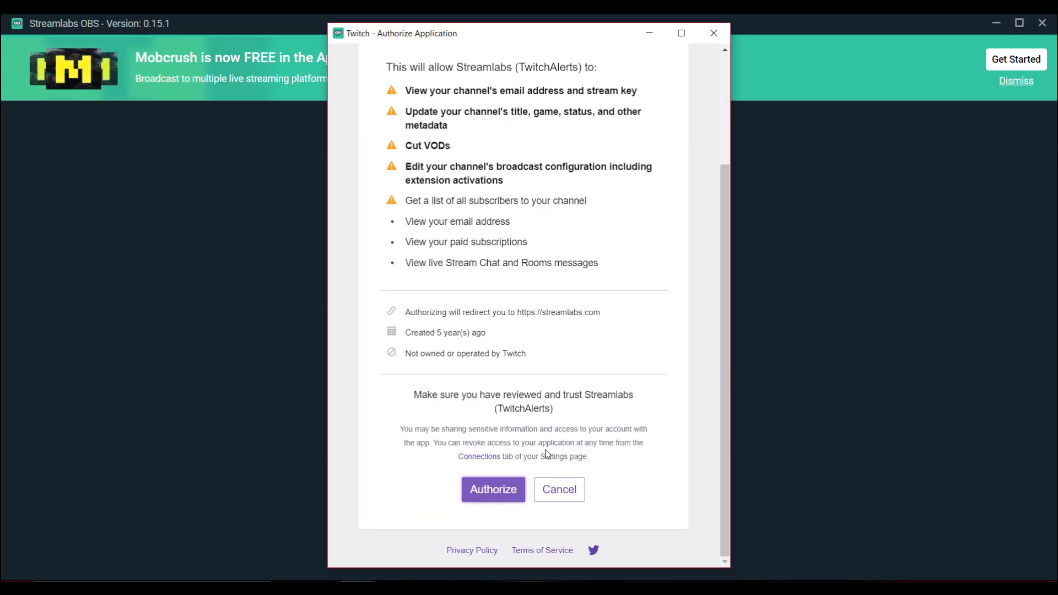
Authorize Streamlabs on Twitch and continue through the scene collection import
left_click(493, 490)
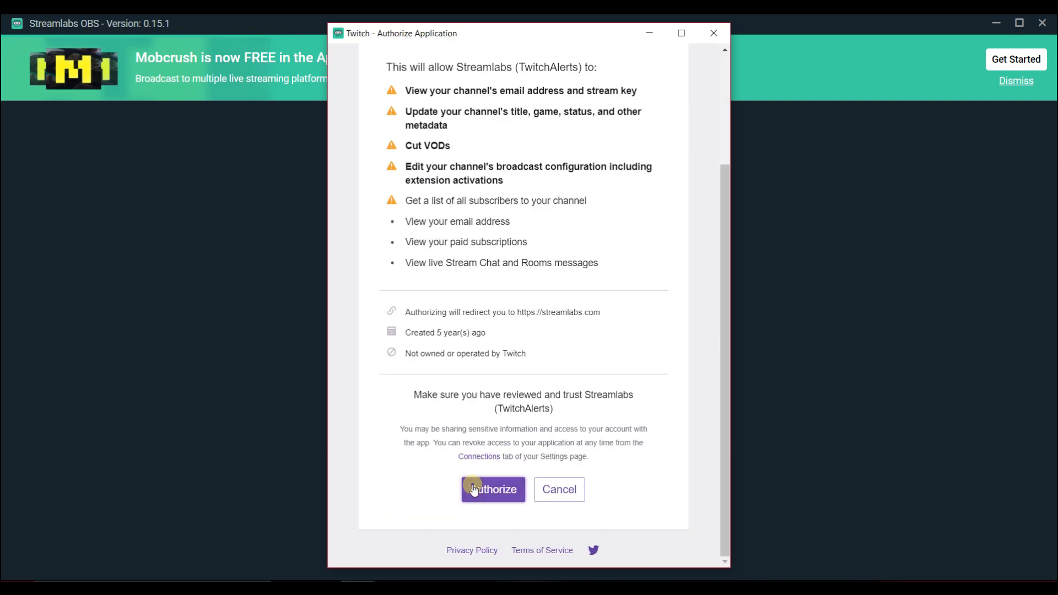
left_click(493, 489)
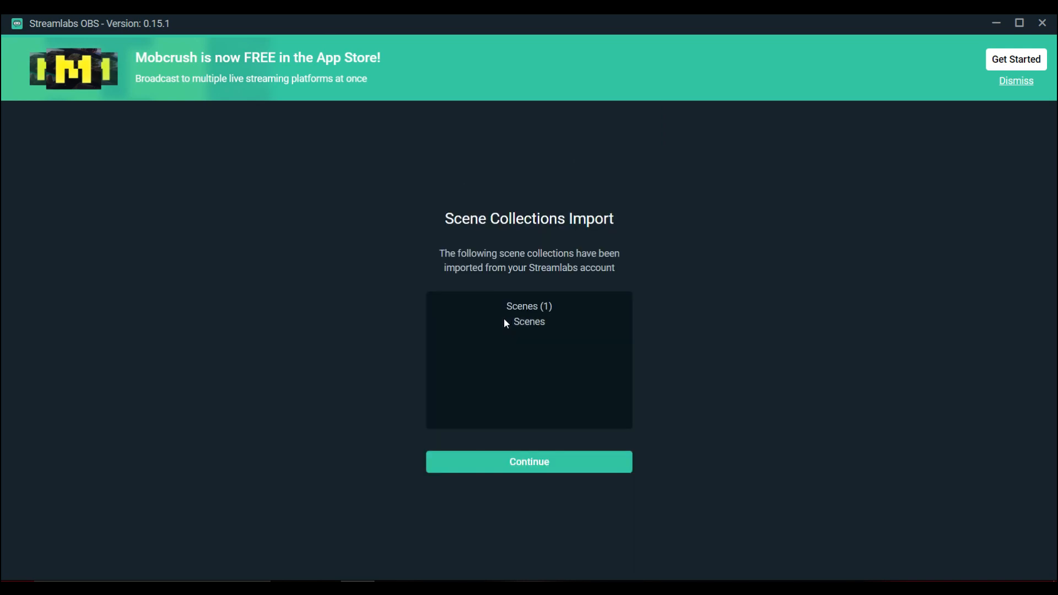
left_click(529, 462)
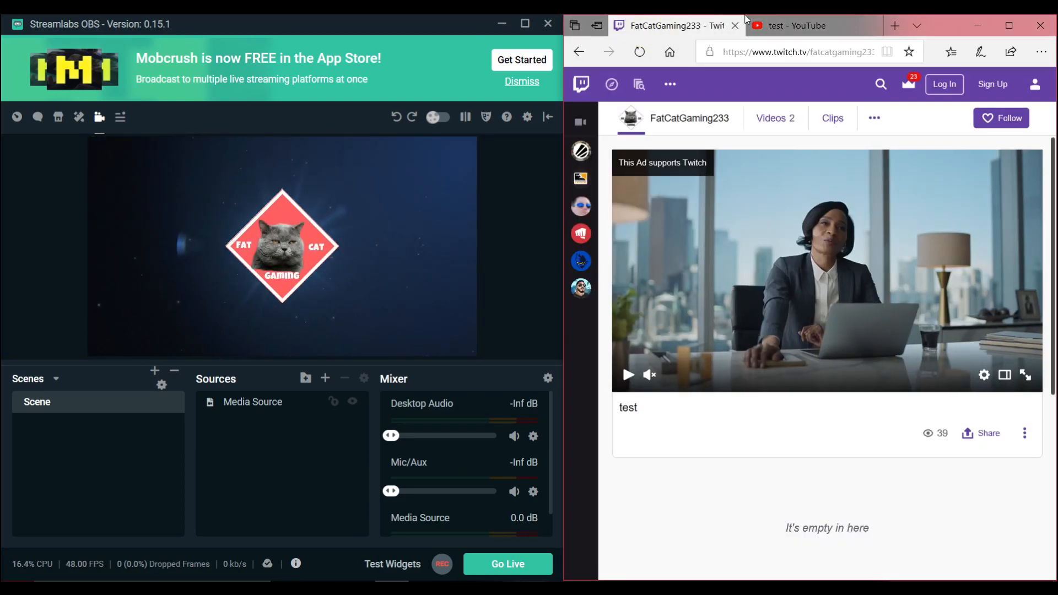
mouse_move(635, 558)
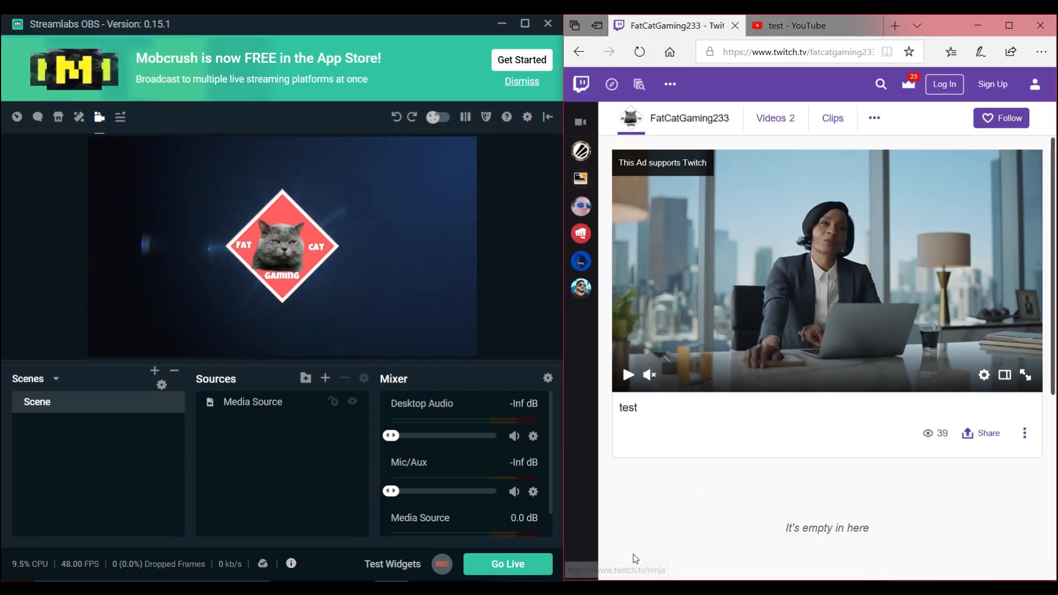
Go live on Twitch, confirming the stream info titled 'test'
left_click(508, 564)
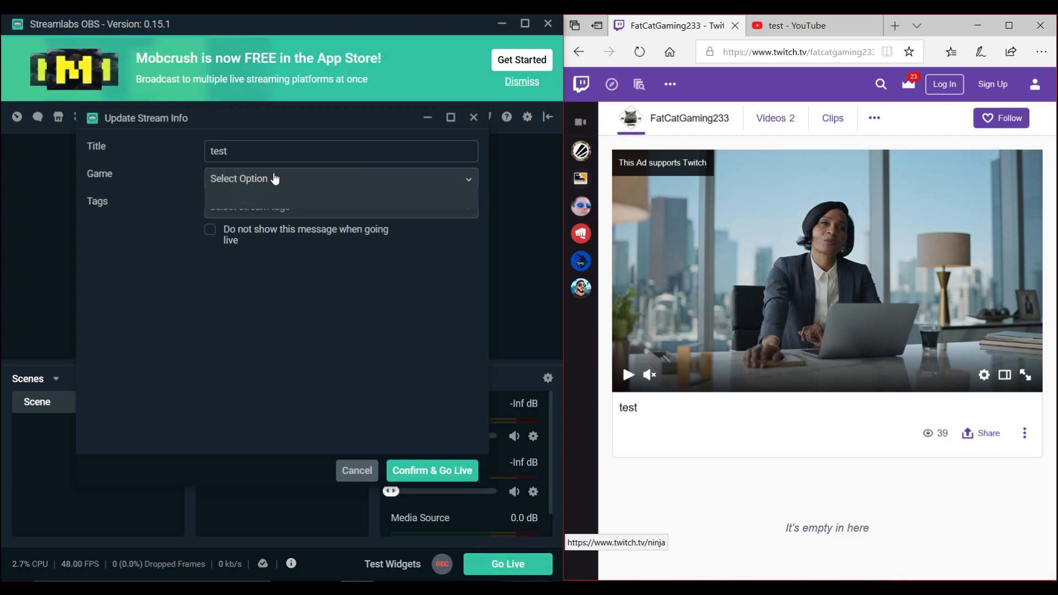
left_click(432, 471)
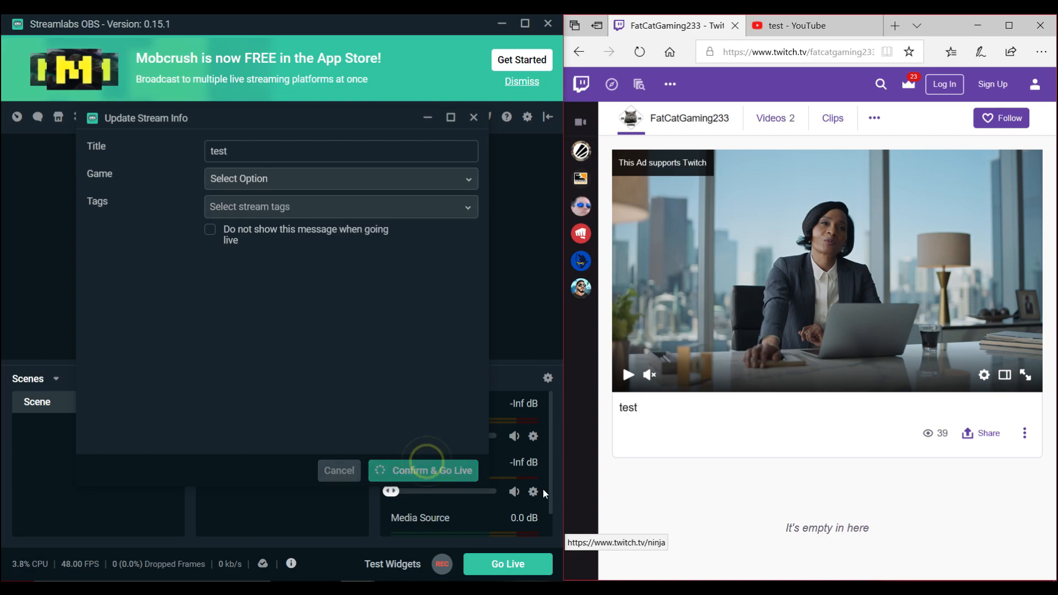
left_click(423, 471)
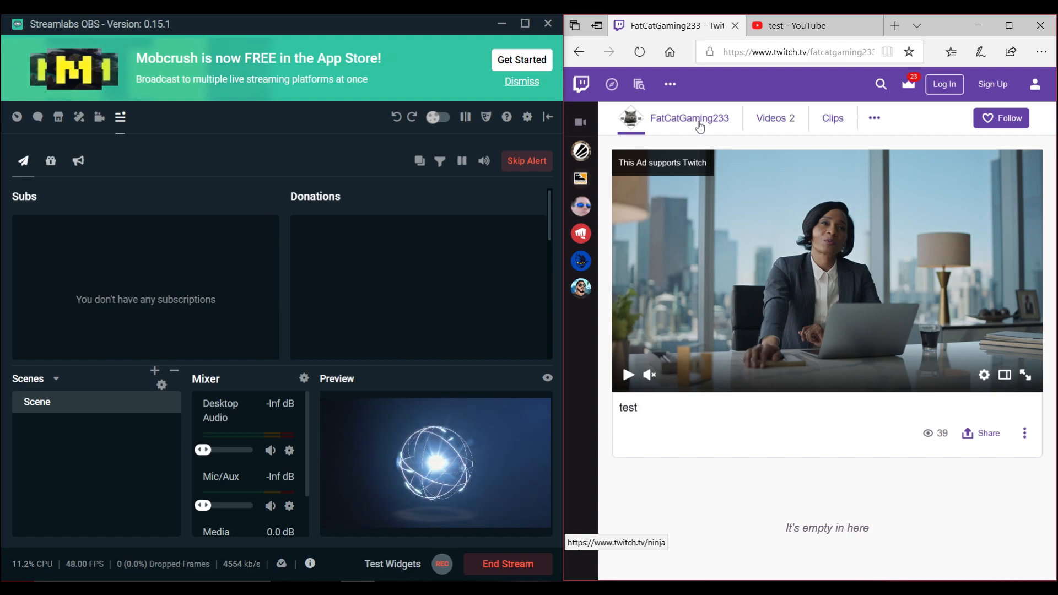
Reload the Twitch channel page to watch the live test stream, then end the broadcast
left_click(639, 52)
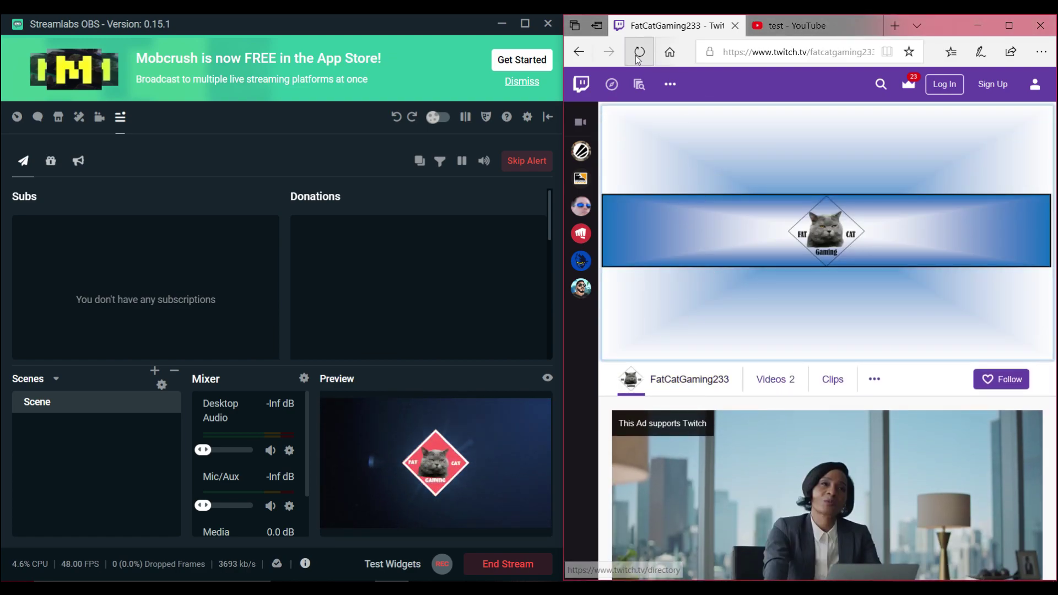
left_click(639, 52)
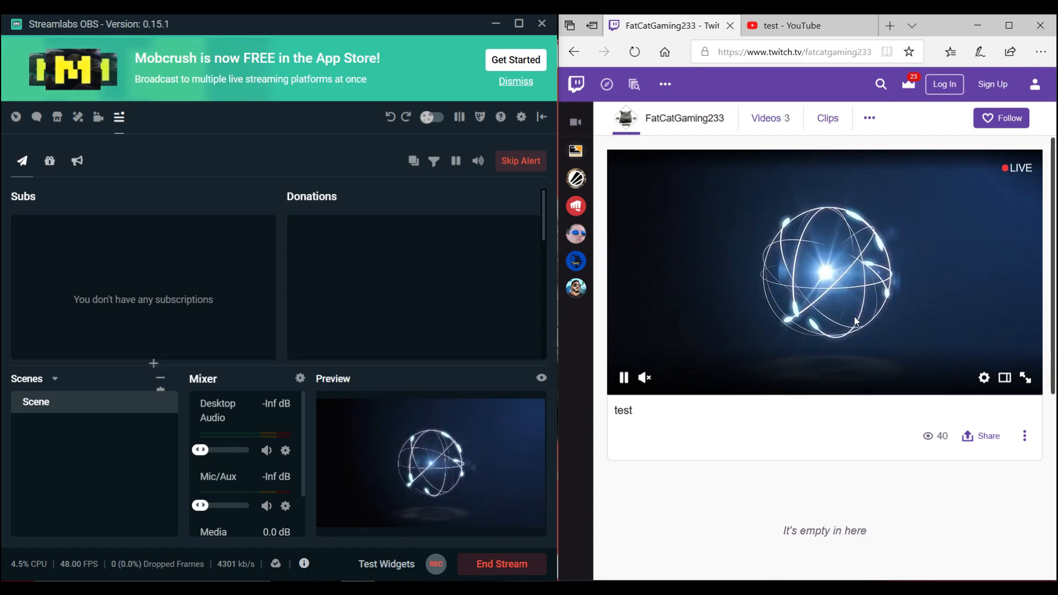
left_click(501, 564)
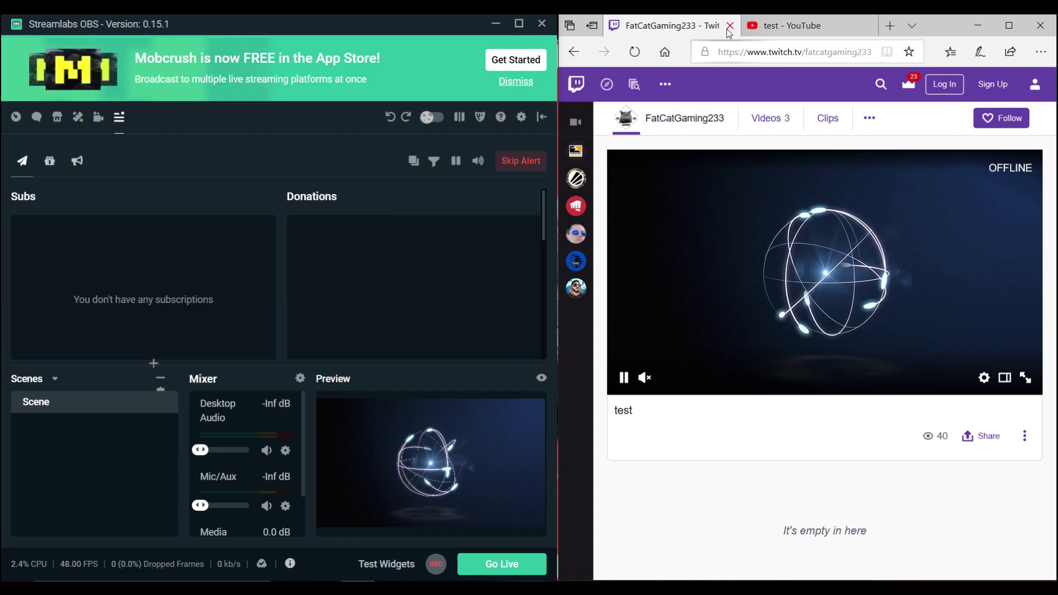
Close the Edge tab and review the Stream service options, leaving them unchanged
left_click(730, 25)
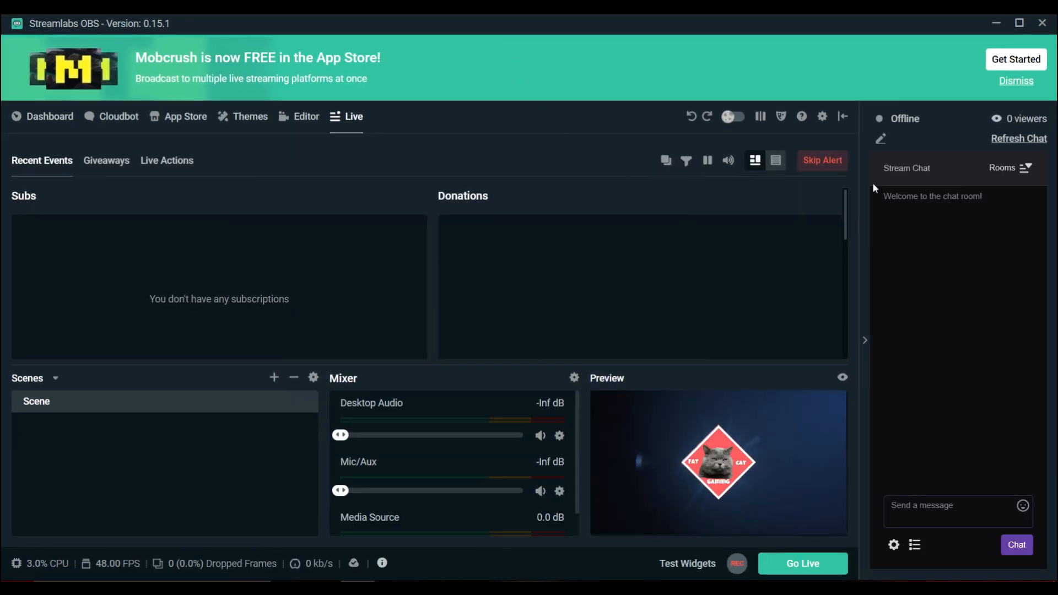
left_click(822, 116)
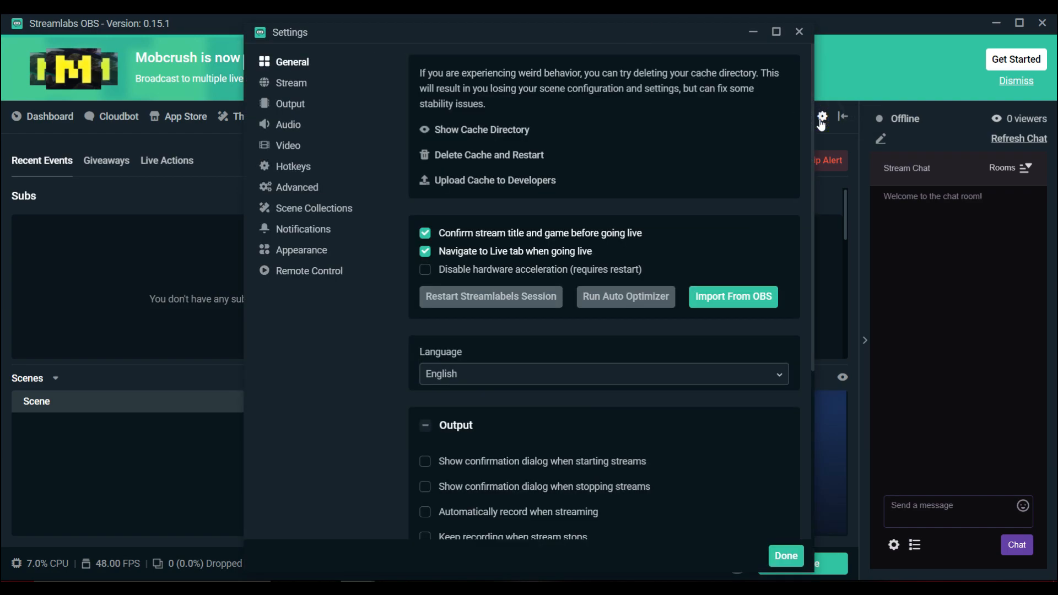
mouse_move(293, 83)
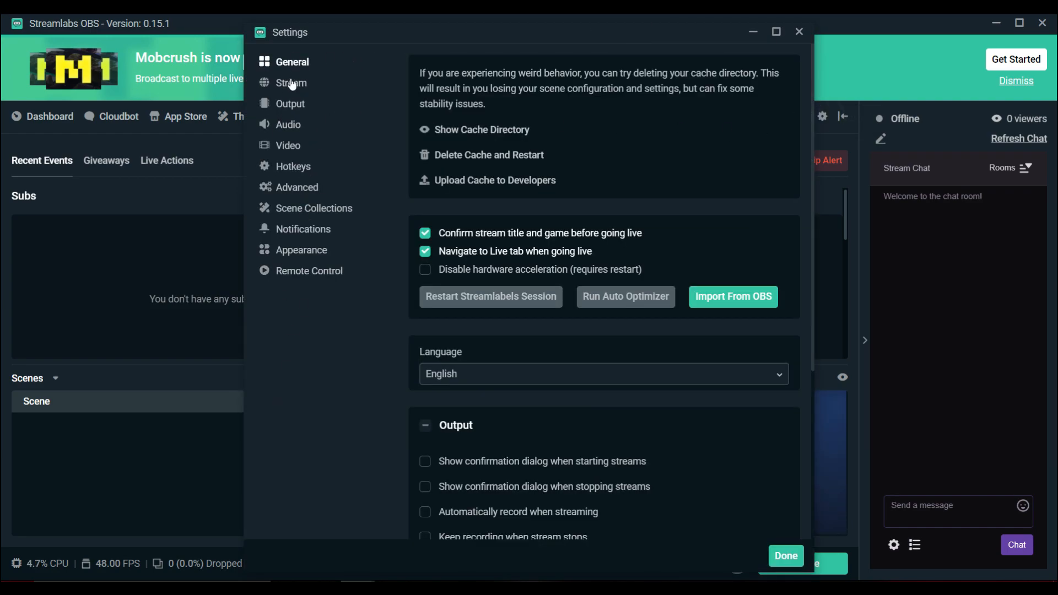
left_click(293, 82)
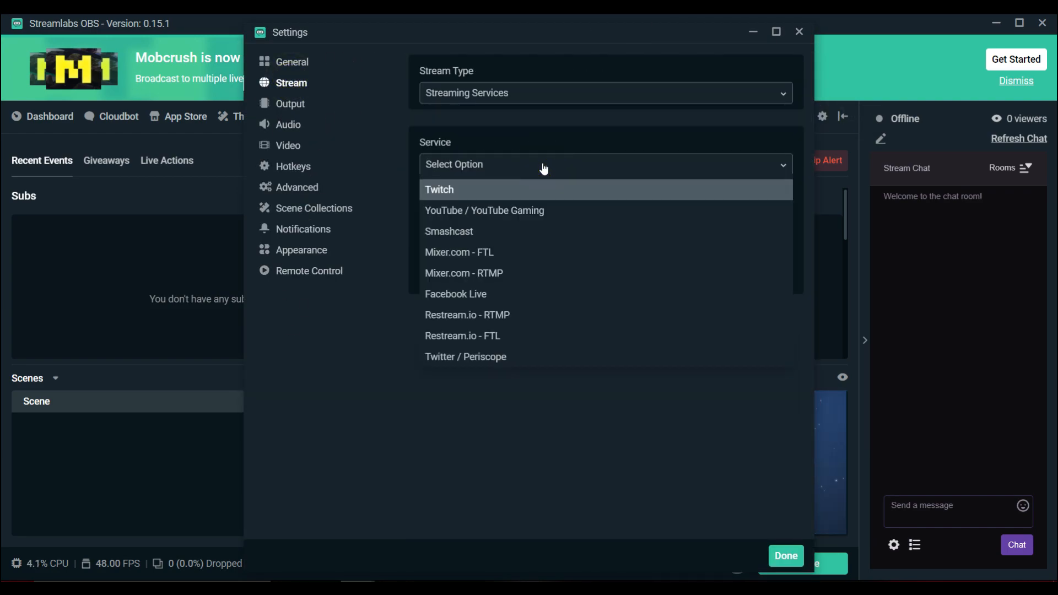
mouse_move(485, 218)
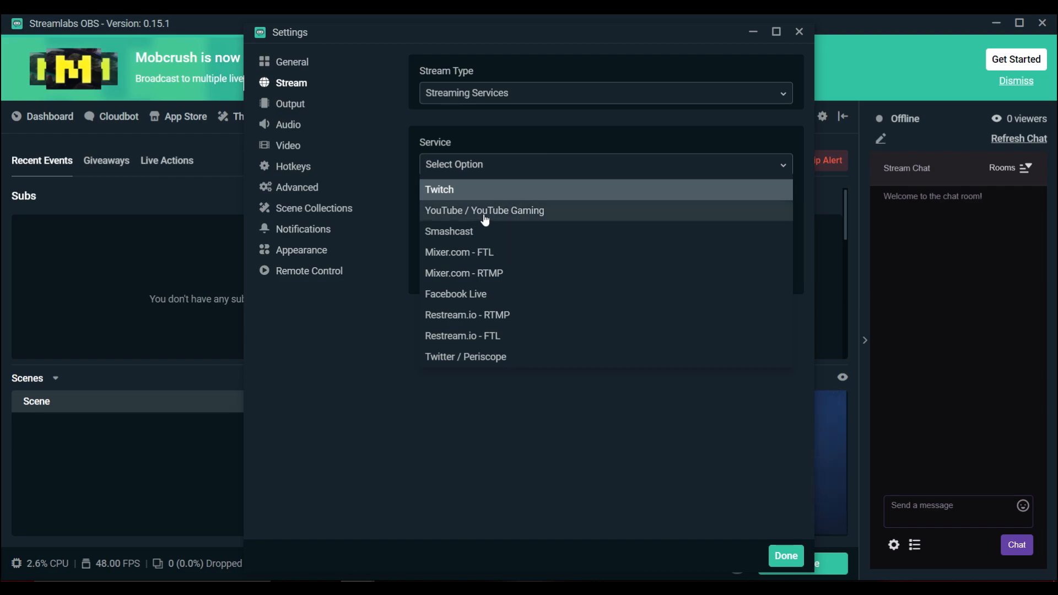
left_click(292, 167)
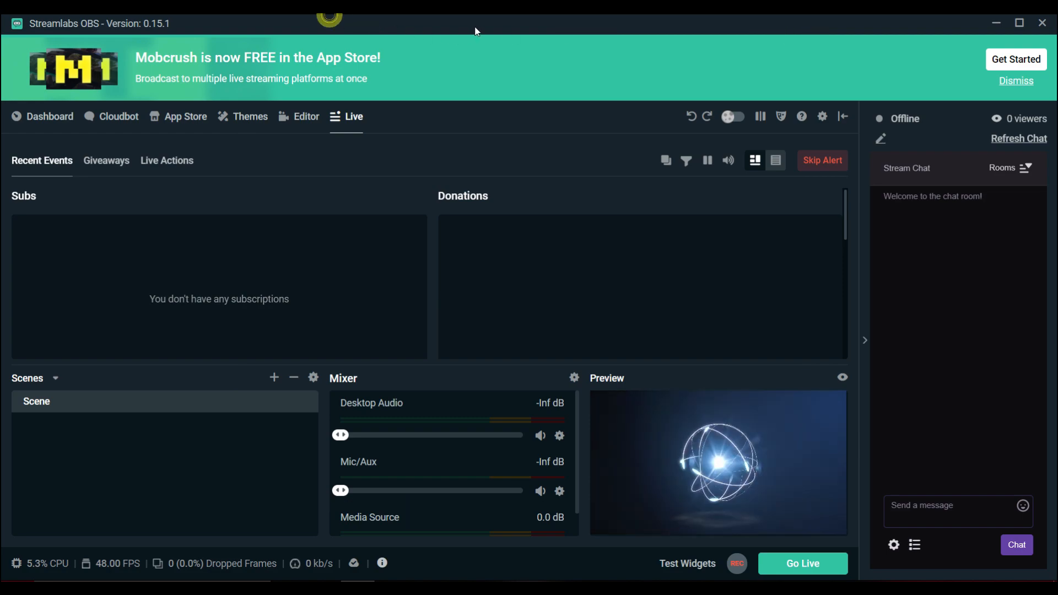
Show the Dashboard Account Settings platforms: Twitch primary, YouTube linked
left_click(41, 116)
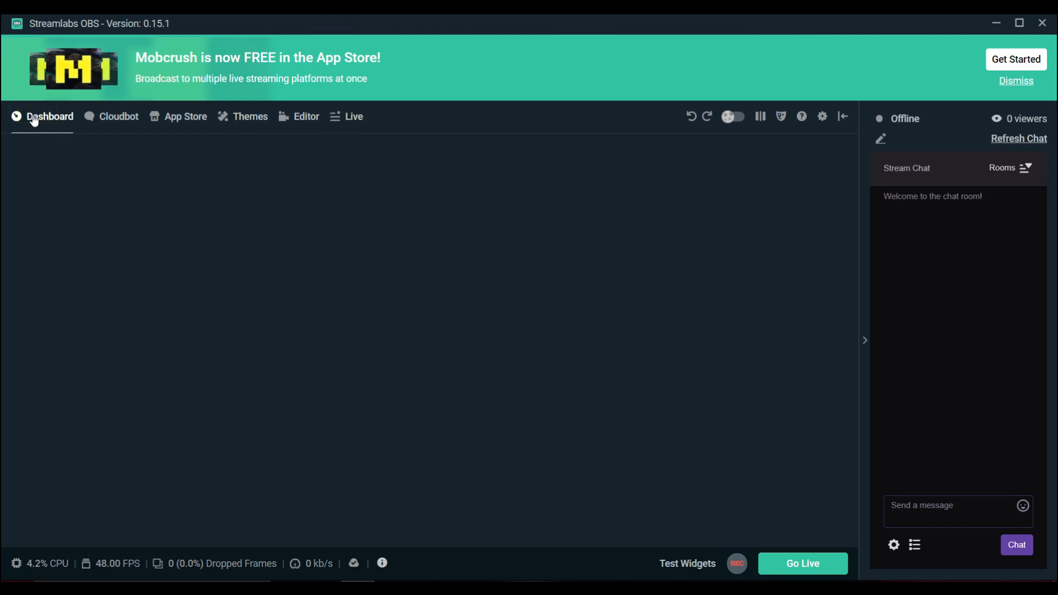
left_click(41, 117)
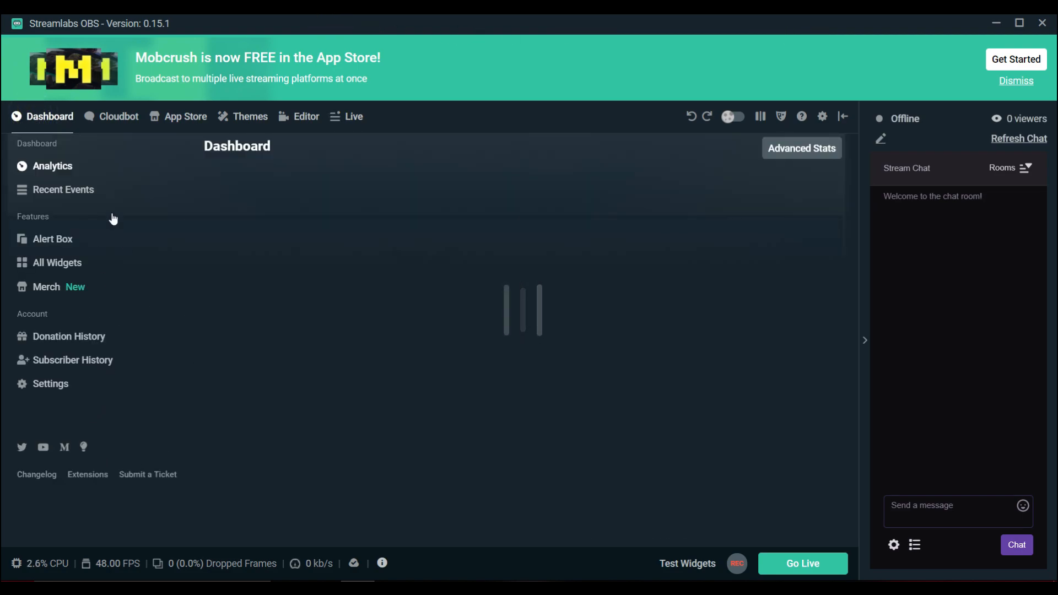
left_click(50, 384)
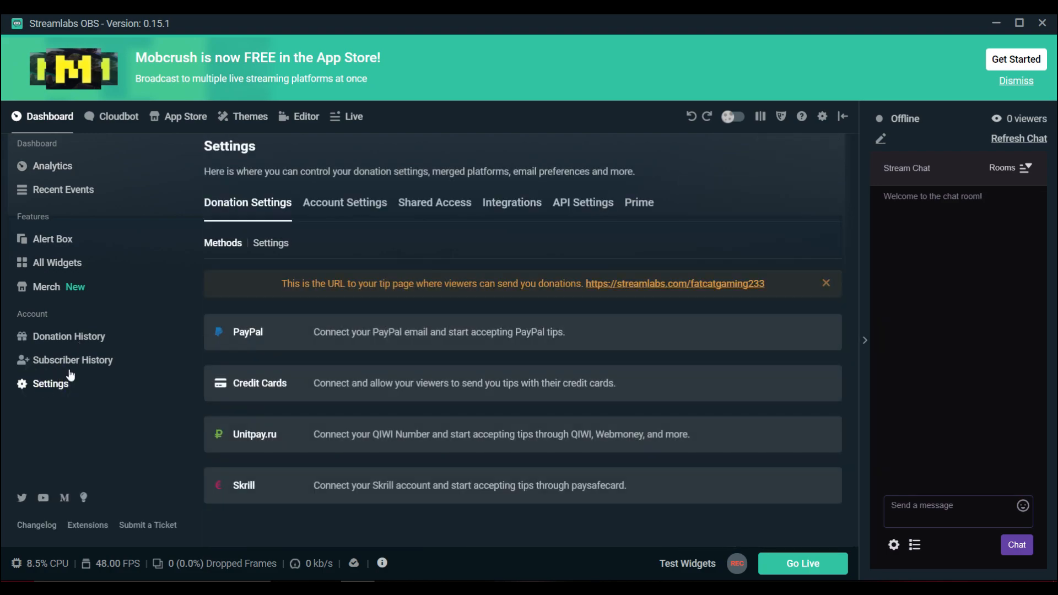
left_click(344, 202)
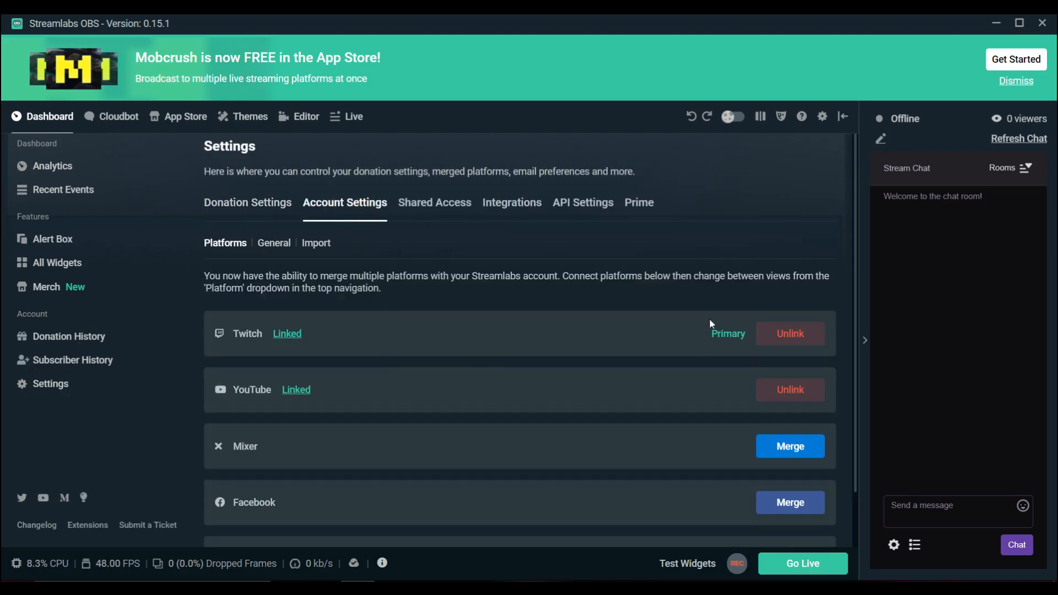
mouse_move(817, 406)
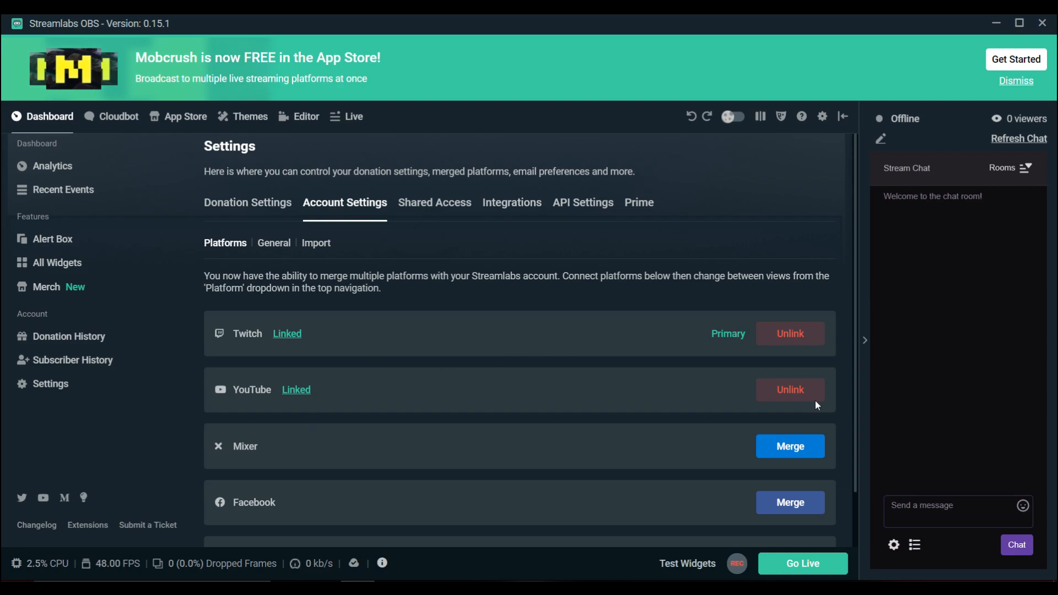
mouse_move(670, 398)
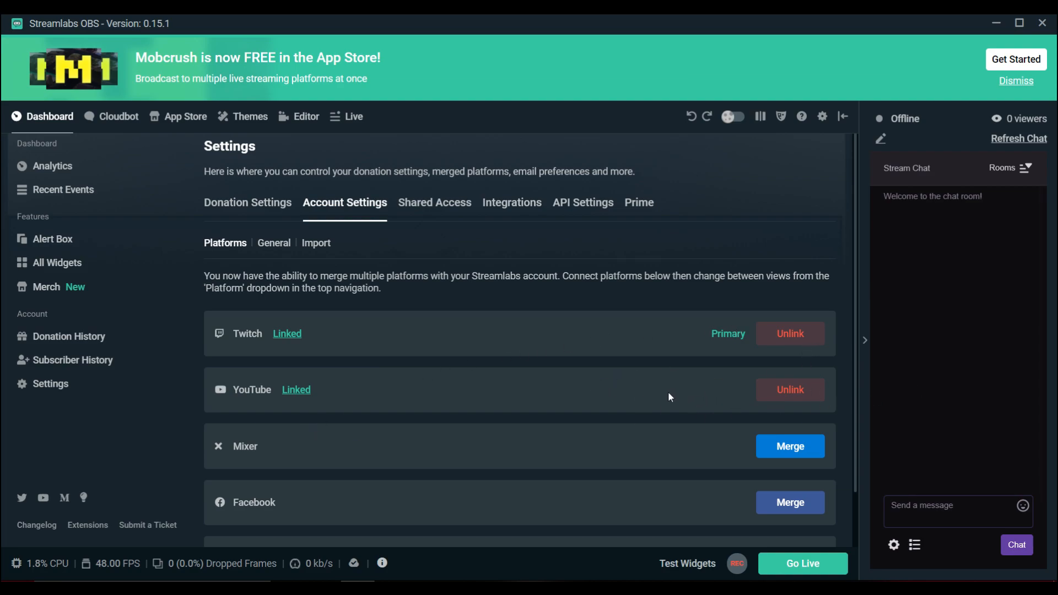
mouse_move(716, 396)
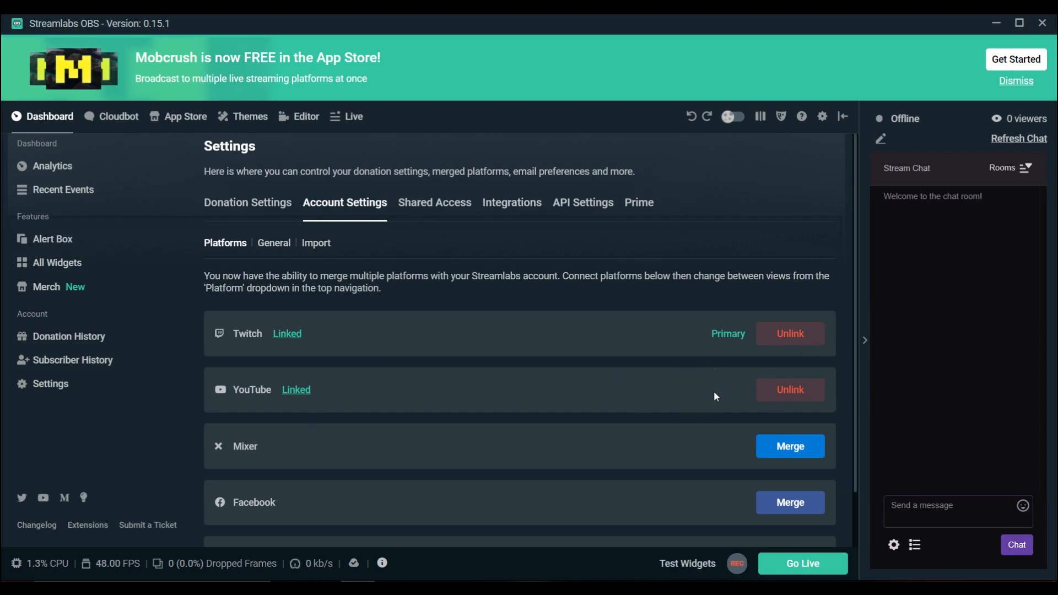